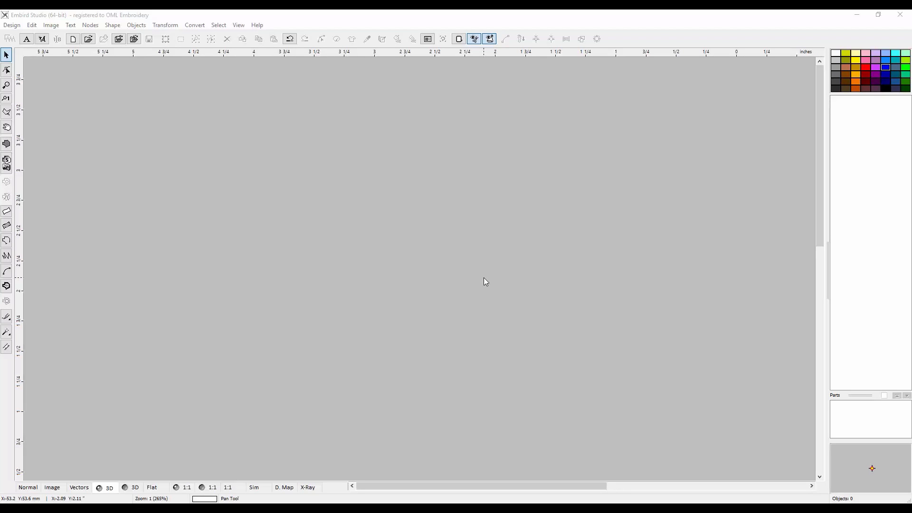
{"action": "mouse_move", "coordinate": [199, 179]}
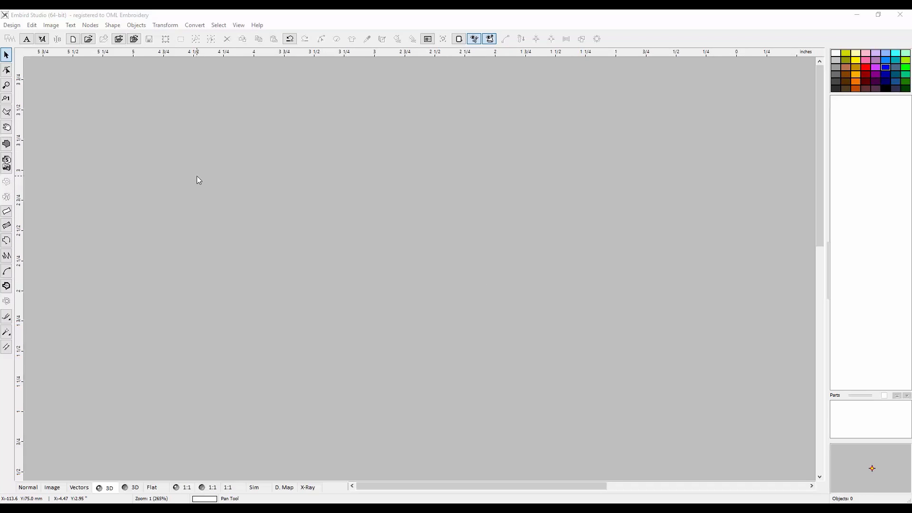
{"action": "mouse_move", "coordinate": [177, 129]}
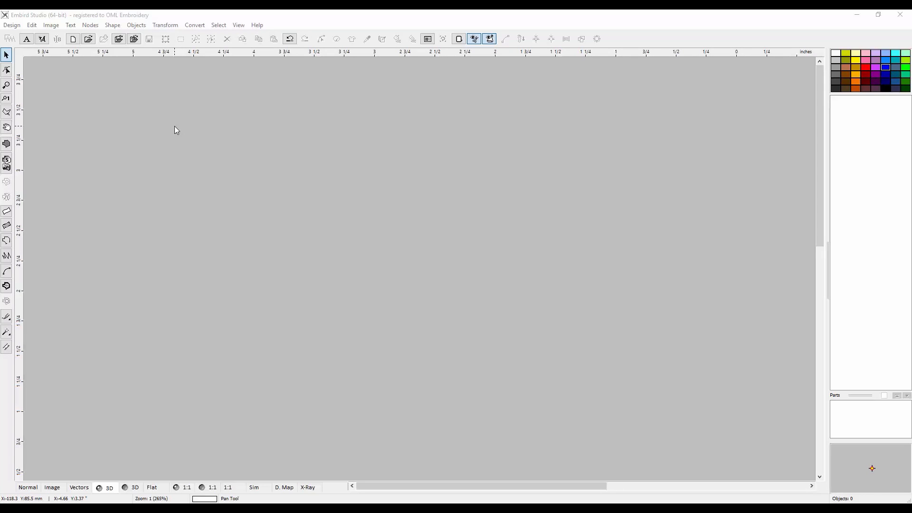
{"action": "mouse_move", "coordinate": [93, 99]}
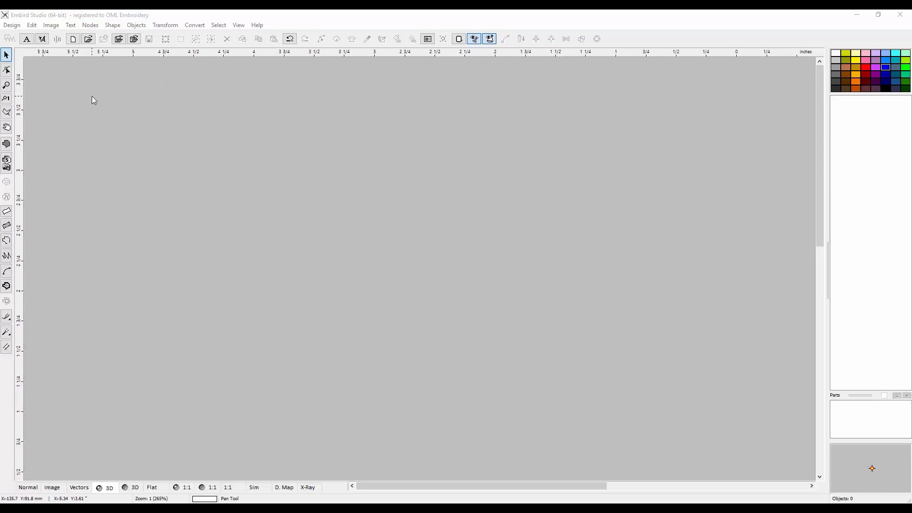
{"action": "mouse_move", "coordinate": [198, 109]}
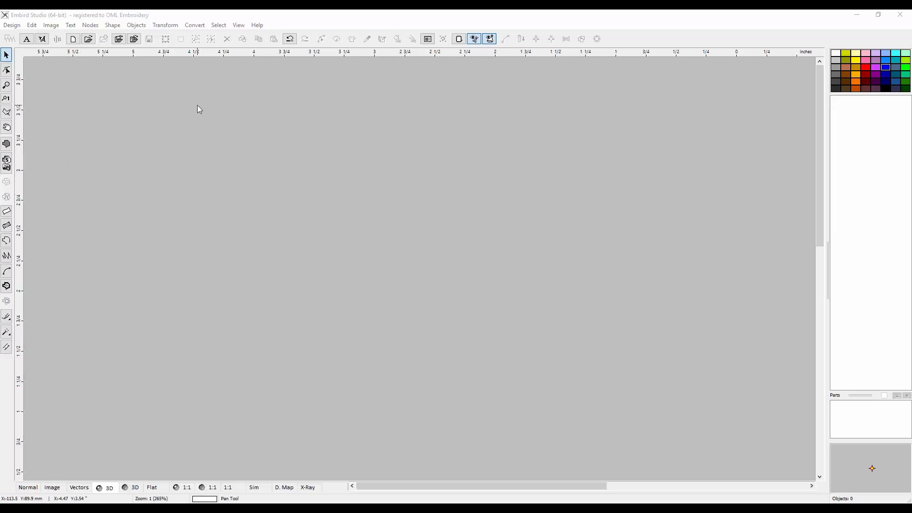
Step: Choose the Create Fill Object tool so the canvas is ready for a closed fill shape
{"action": "left_click", "coordinate": [7, 143]}
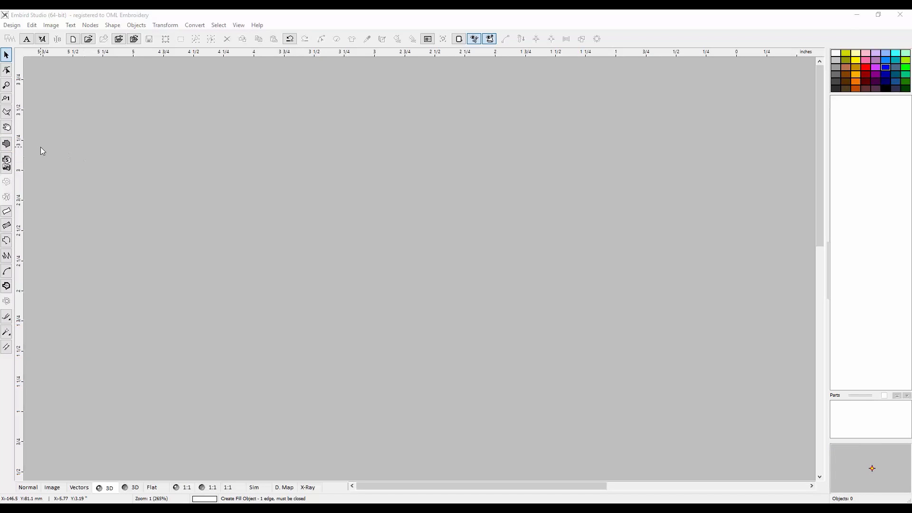
Step: Start the fill object with its first node and look at the still-greyed Shape menu
{"action": "left_click", "coordinate": [6, 143]}
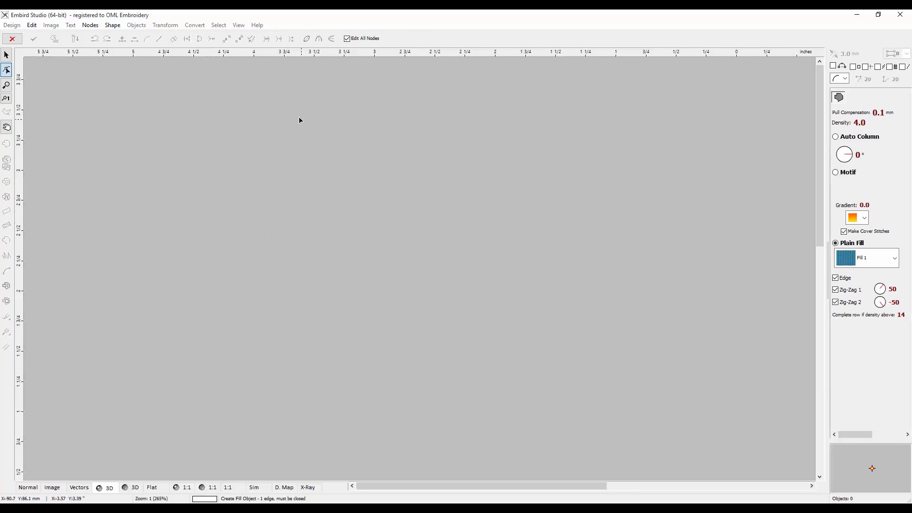
{"action": "mouse_move", "coordinate": [232, 133]}
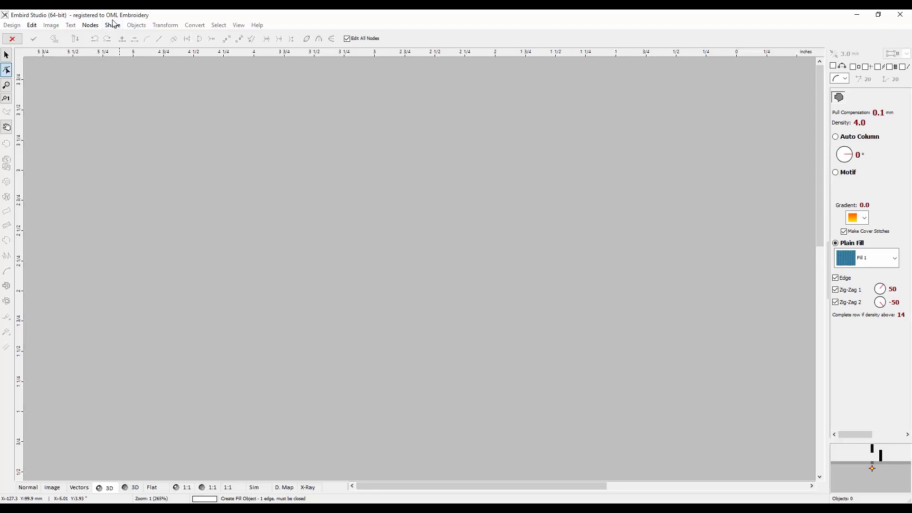
{"action": "left_click", "coordinate": [112, 25]}
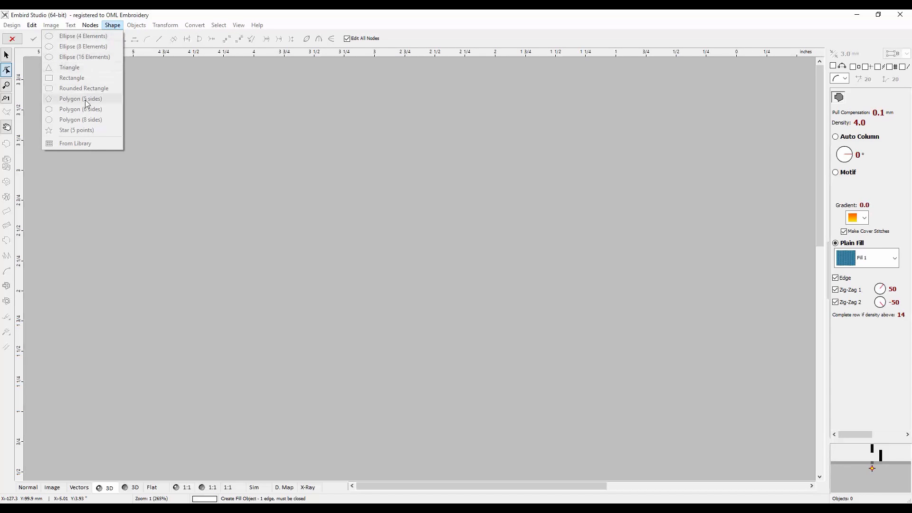
{"action": "mouse_move", "coordinate": [101, 130]}
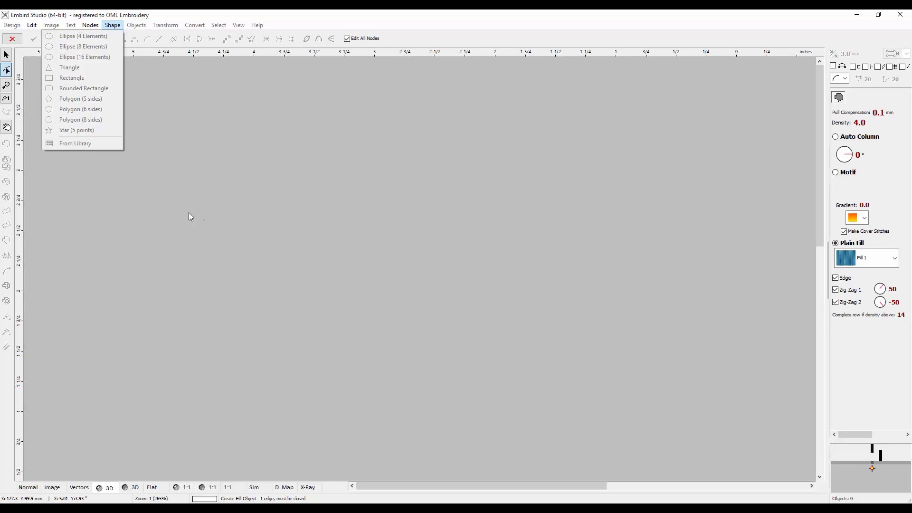
{"action": "mouse_move", "coordinate": [169, 234]}
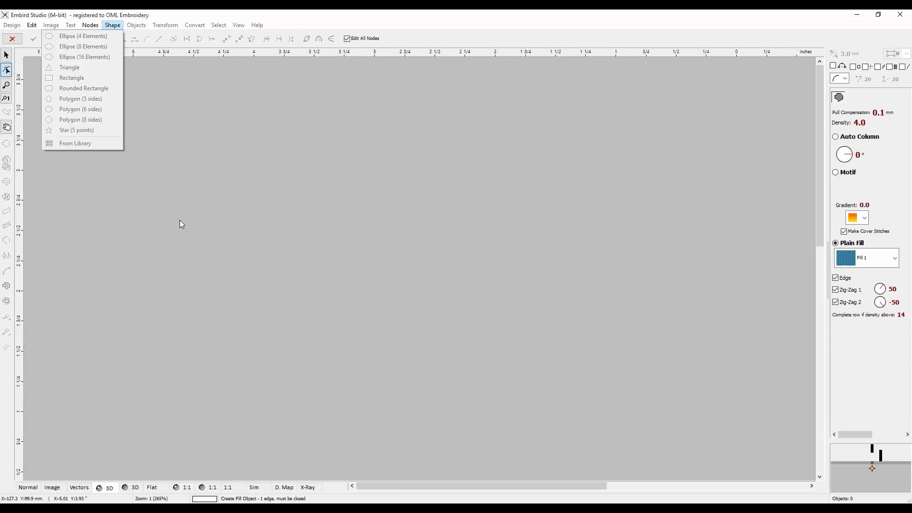
{"action": "mouse_move", "coordinate": [187, 219]}
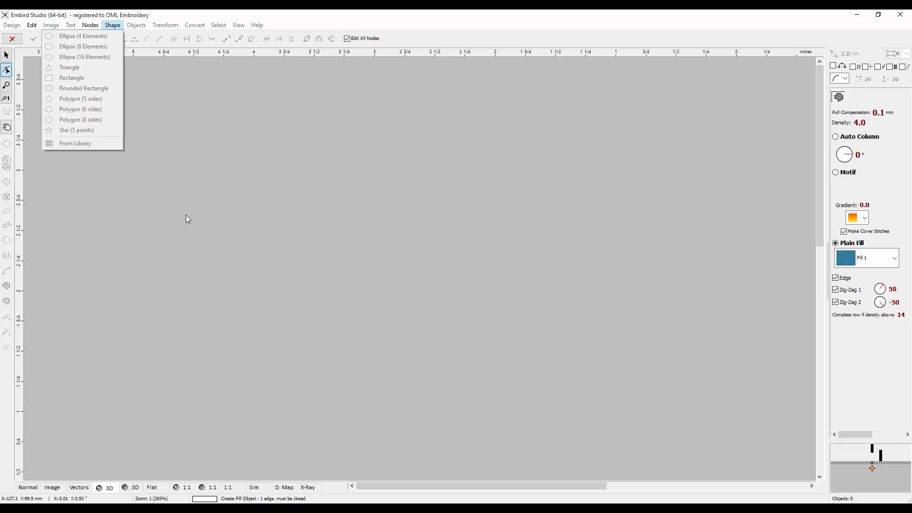
{"action": "mouse_move", "coordinate": [190, 215]}
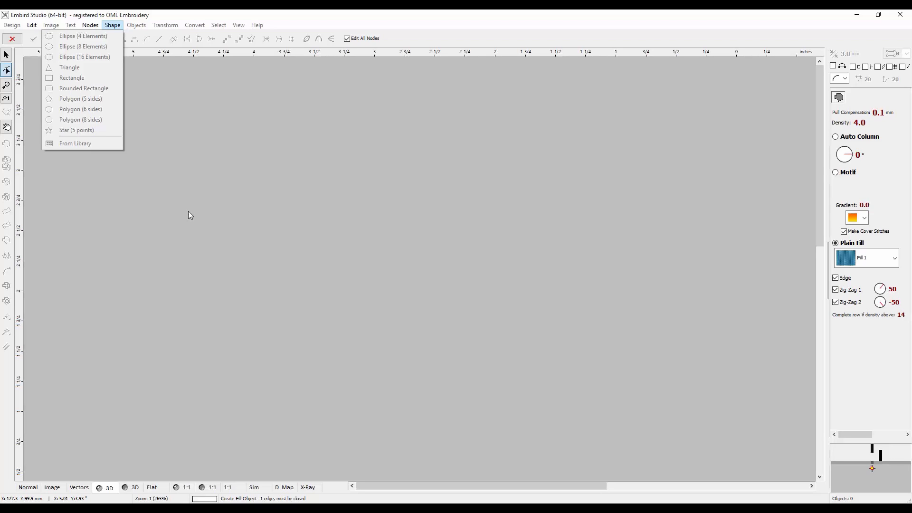
{"action": "mouse_move", "coordinate": [193, 212]}
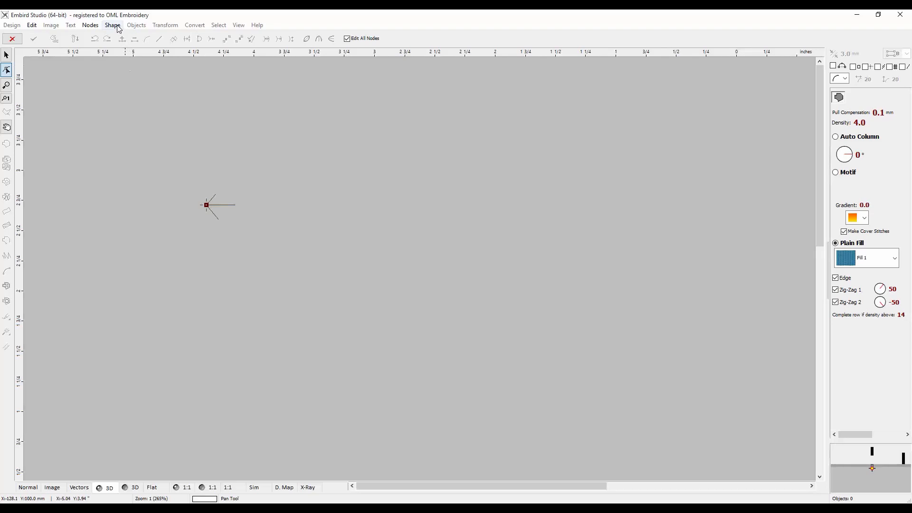
Step: Pick Polygon (6 sides) from the Shape menu as the fill object's preset outline
{"action": "left_click", "coordinate": [112, 25]}
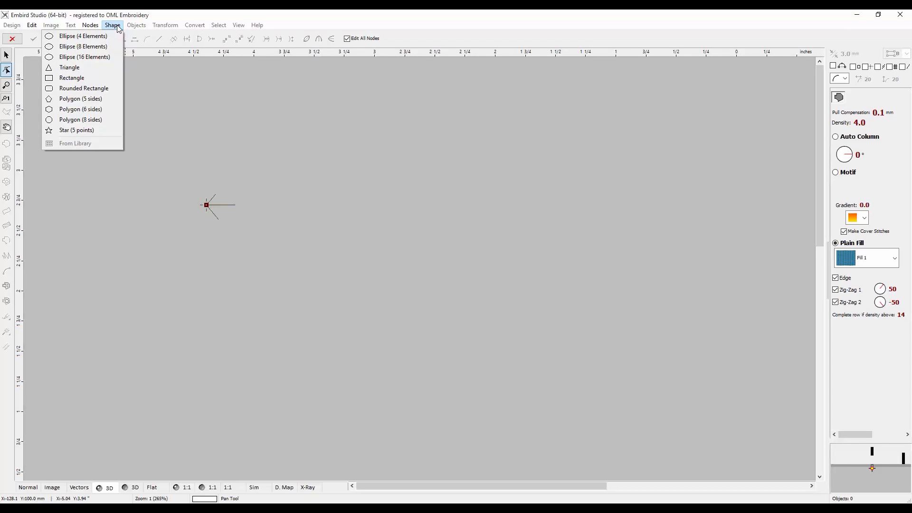
{"action": "mouse_move", "coordinate": [96, 143]}
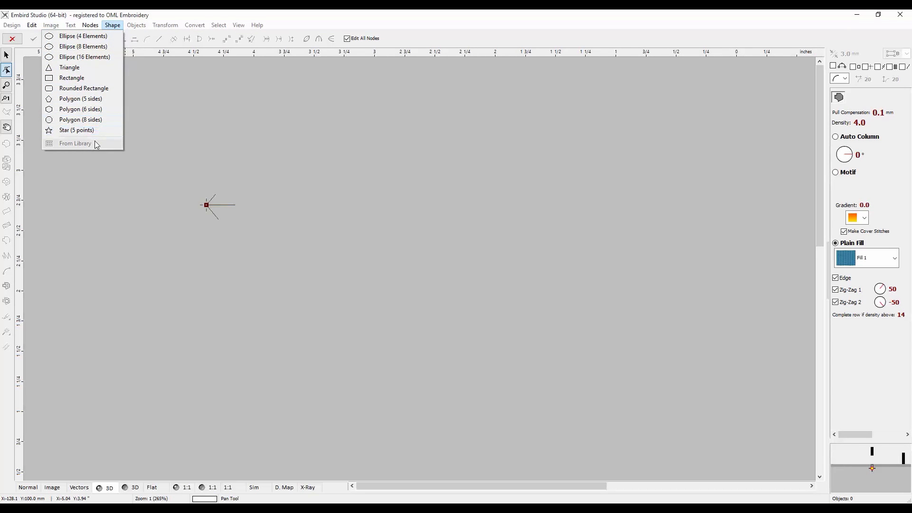
{"action": "mouse_move", "coordinate": [90, 145]}
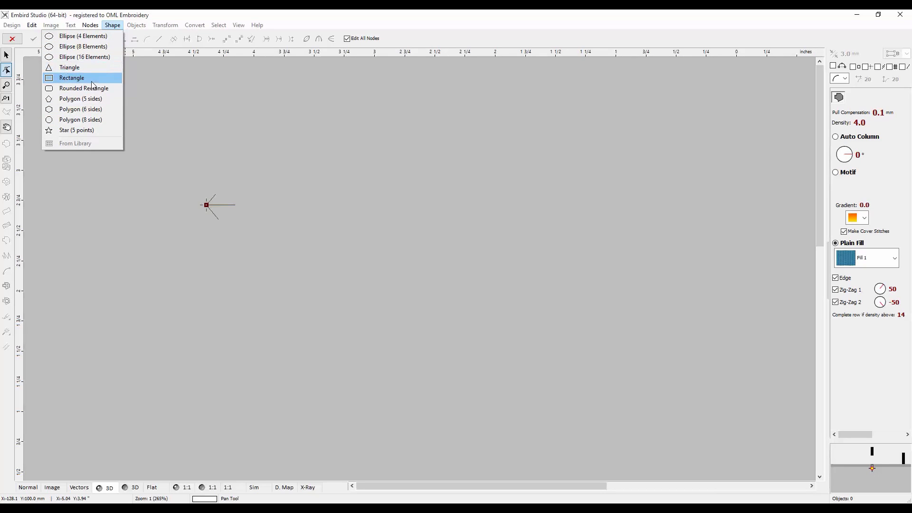
{"action": "mouse_move", "coordinate": [80, 109]}
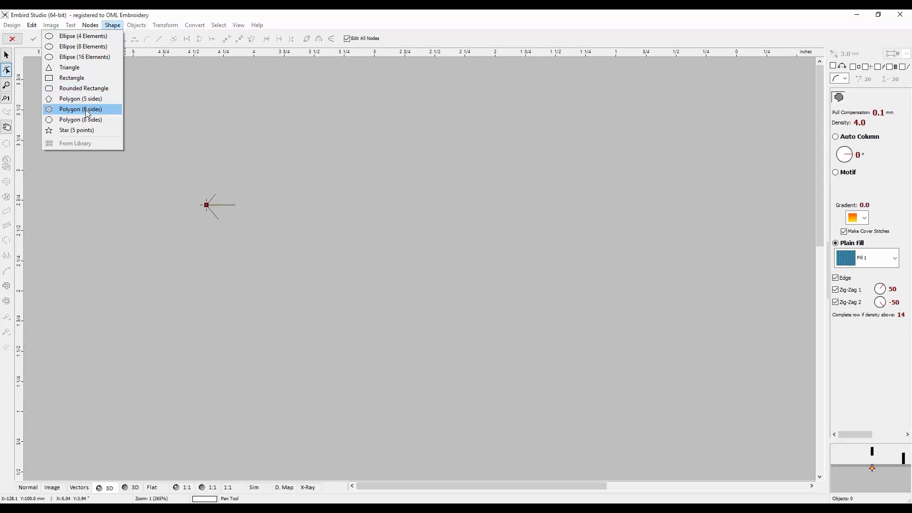
{"action": "mouse_move", "coordinate": [90, 113]}
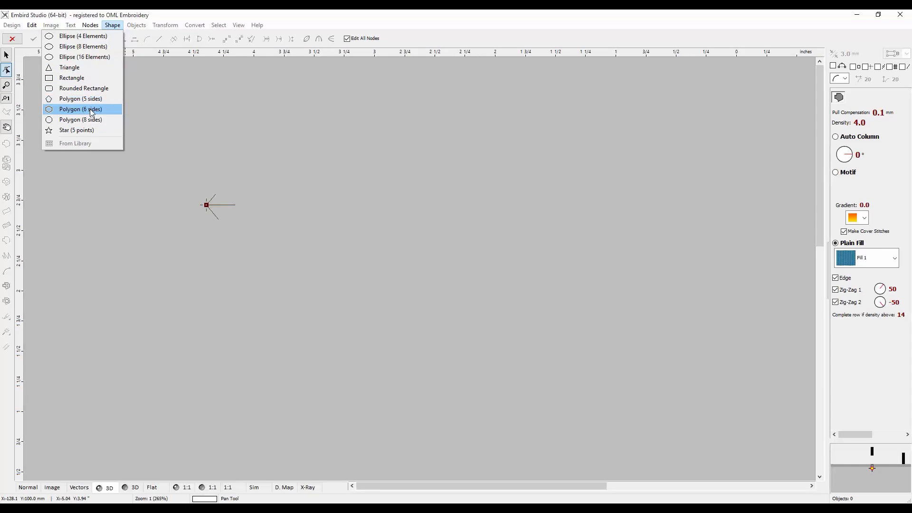
{"action": "left_click", "coordinate": [79, 109]}
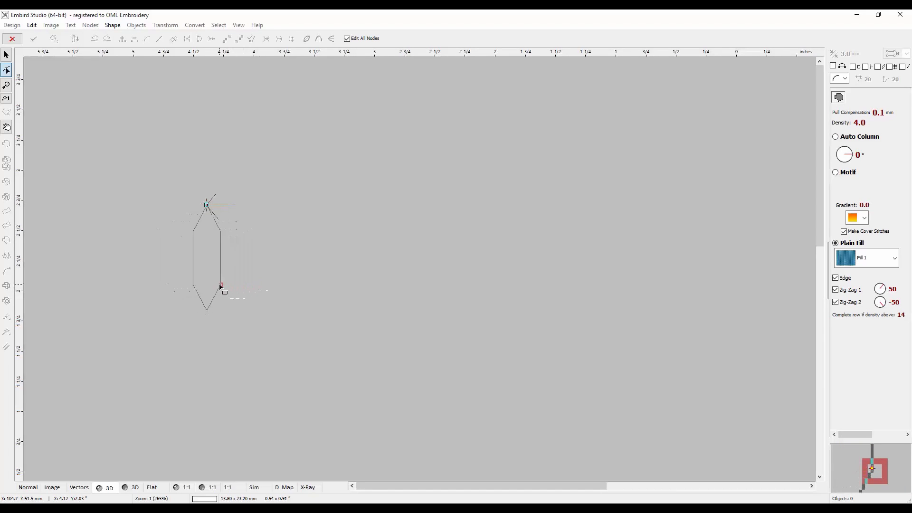
Step: Drag the hexagon outline through several proportions to a larger, nearly regular final size
{"action": "left_click_drag", "start_coordinate": [221, 285], "coordinate": [256, 241]}
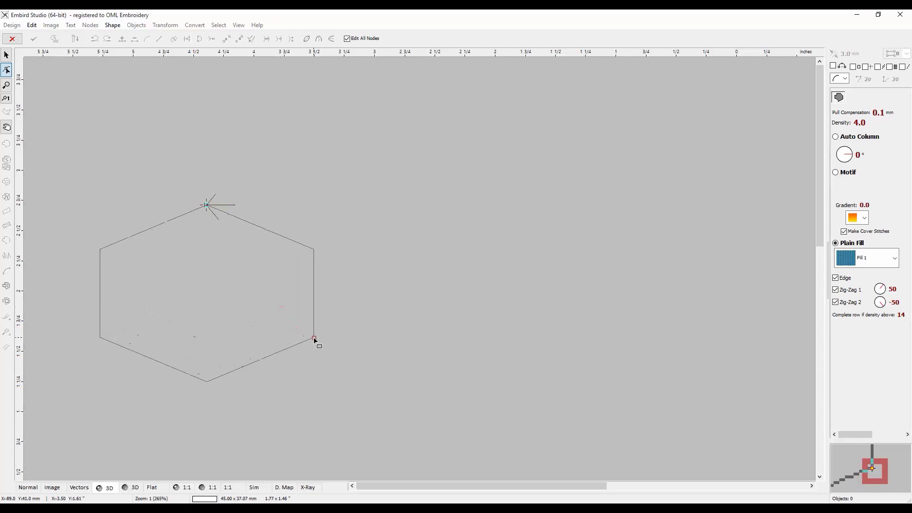
{"action": "left_click_drag", "start_coordinate": [314, 339], "coordinate": [301, 353]}
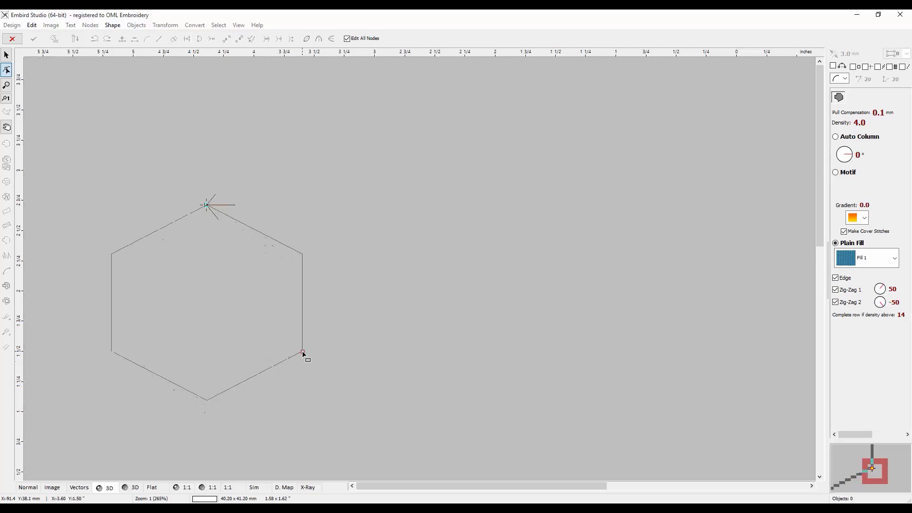
{"action": "left_click_drag", "start_coordinate": [302, 354], "coordinate": [340, 234]}
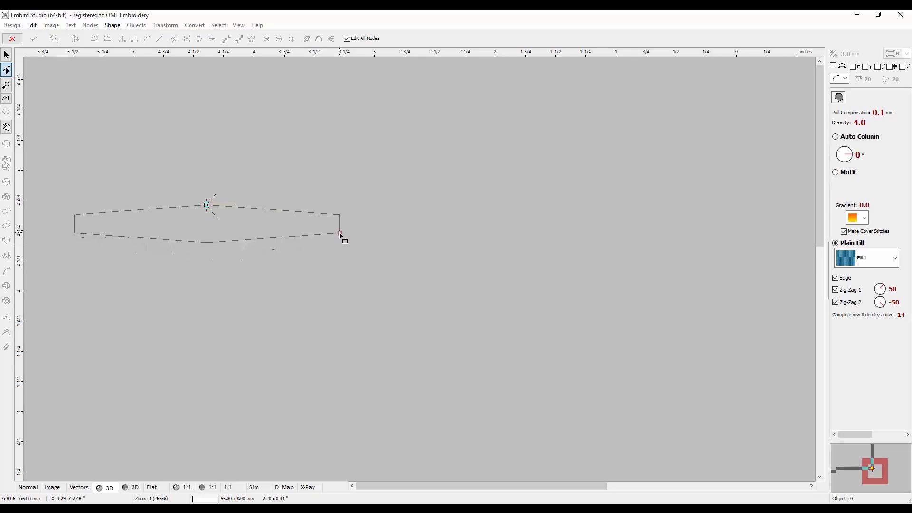
{"action": "left_click_drag", "start_coordinate": [340, 234], "coordinate": [233, 303]}
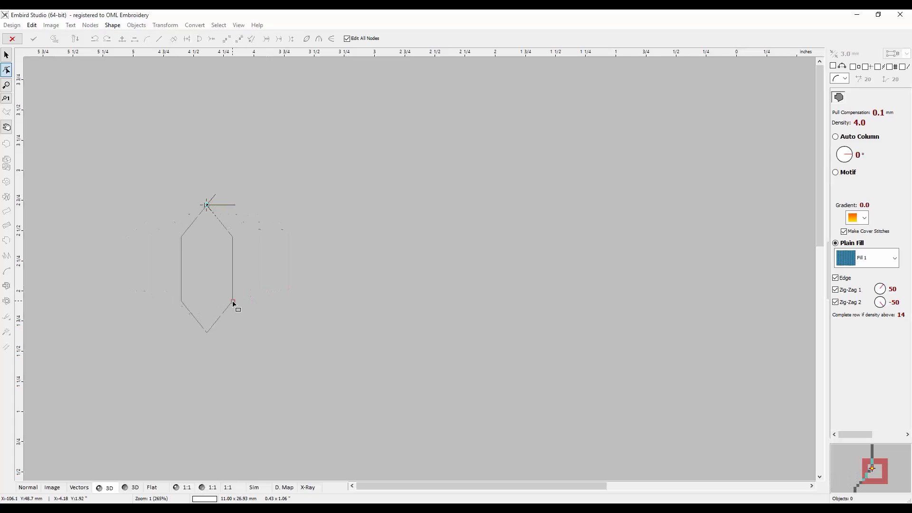
{"action": "left_click_drag", "start_coordinate": [233, 303], "coordinate": [275, 310]}
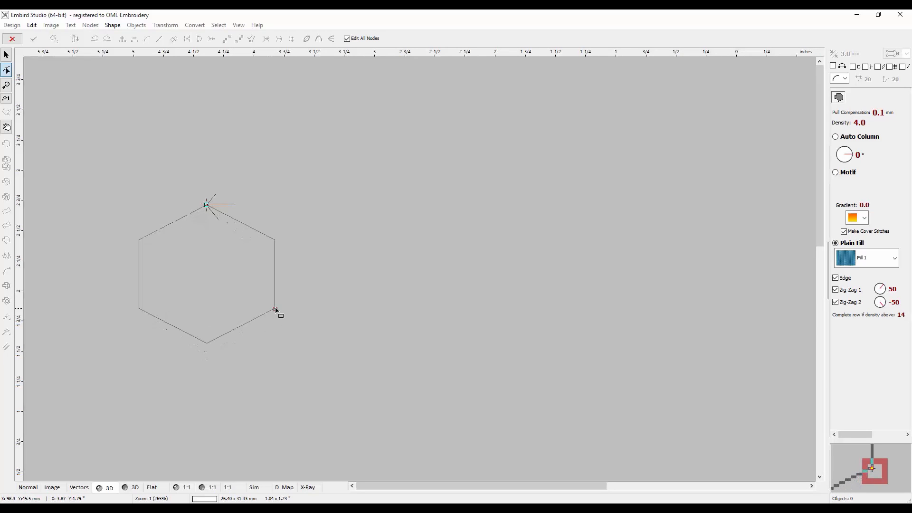
{"action": "left_click_drag", "start_coordinate": [276, 310], "coordinate": [303, 324]}
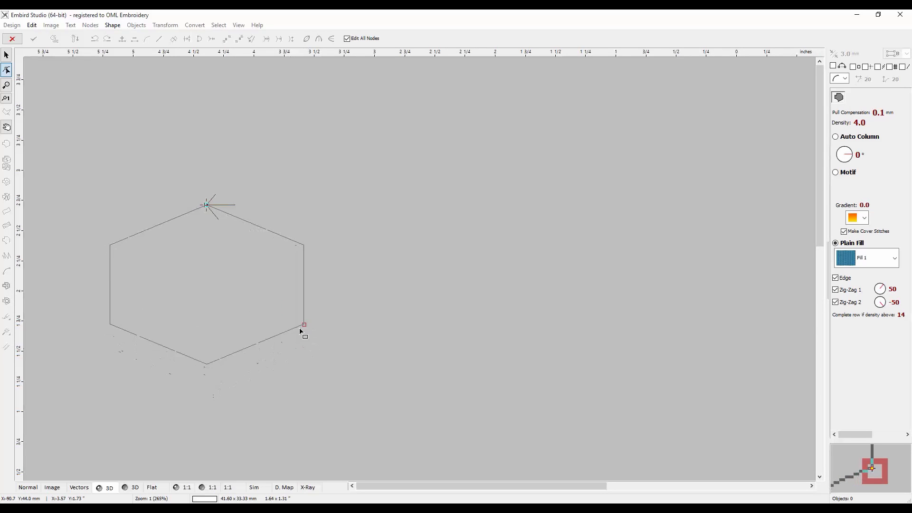
{"action": "left_click_drag", "start_coordinate": [304, 324], "coordinate": [332, 355]}
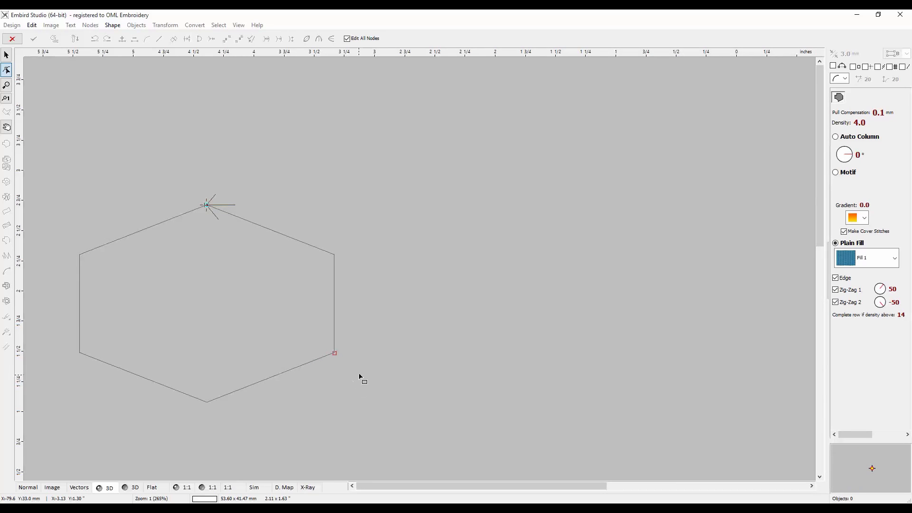
{"action": "mouse_move", "coordinate": [307, 117]}
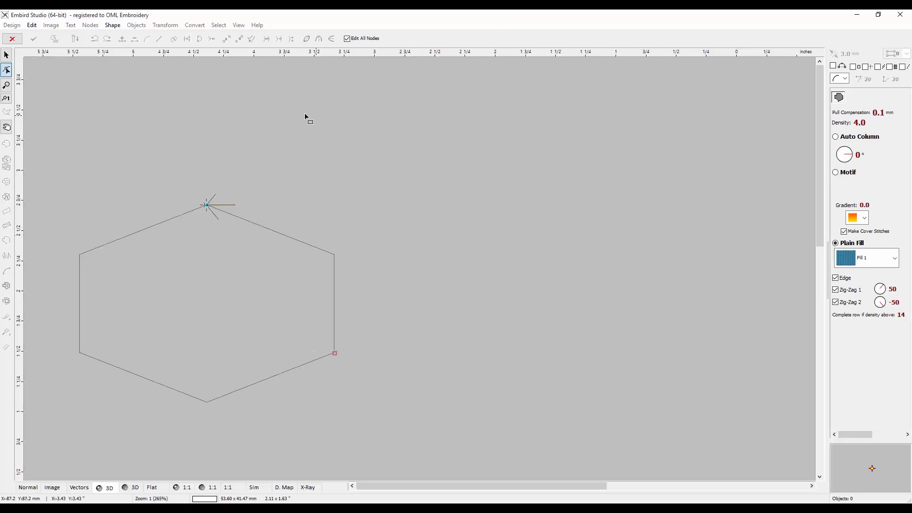
{"action": "mouse_move", "coordinate": [141, 106]}
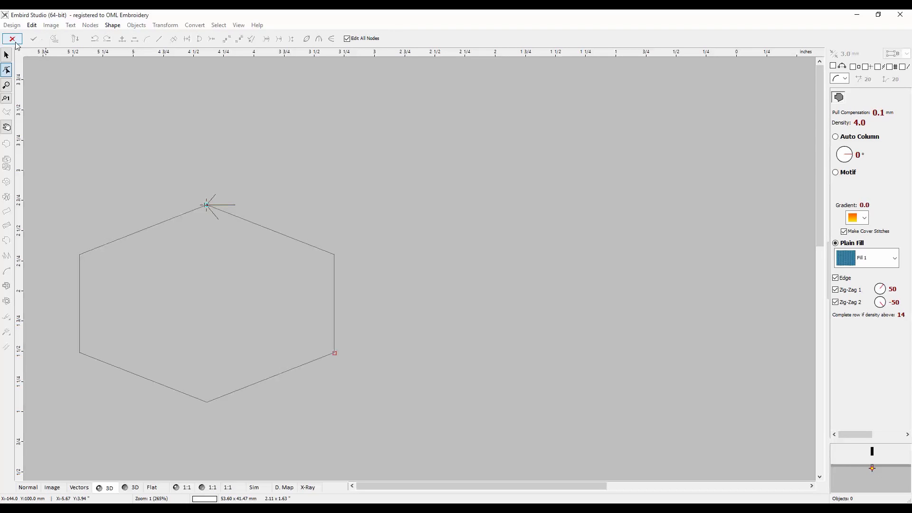
{"action": "mouse_move", "coordinate": [12, 38]}
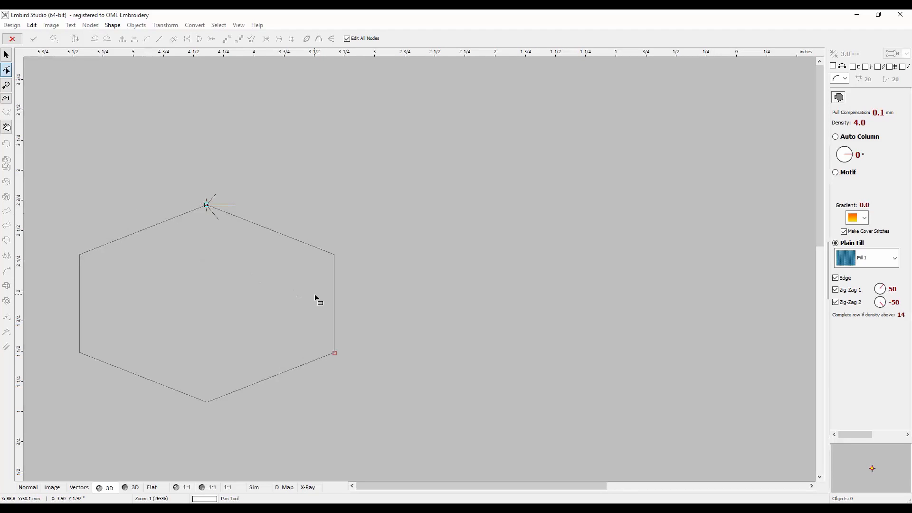
{"action": "mouse_move", "coordinate": [245, 259]}
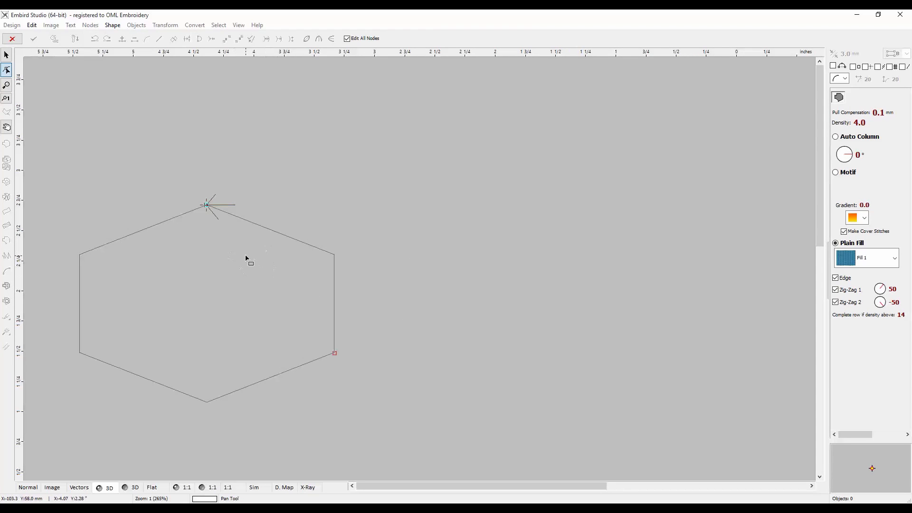
{"action": "mouse_move", "coordinate": [232, 259]}
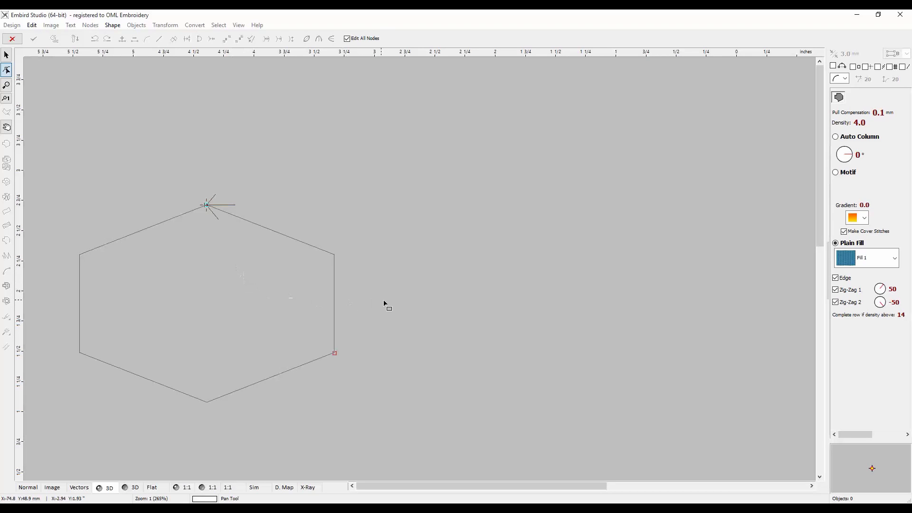
{"action": "mouse_move", "coordinate": [379, 299]}
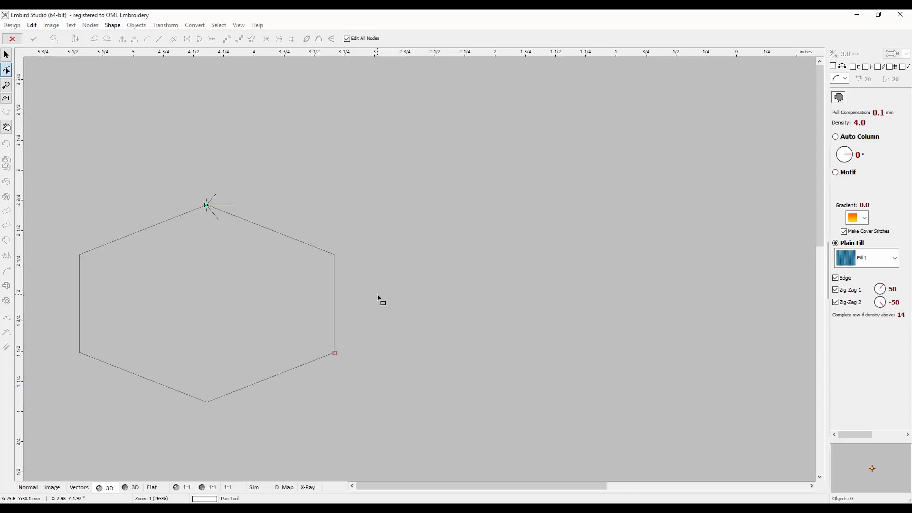
{"action": "mouse_move", "coordinate": [371, 296]}
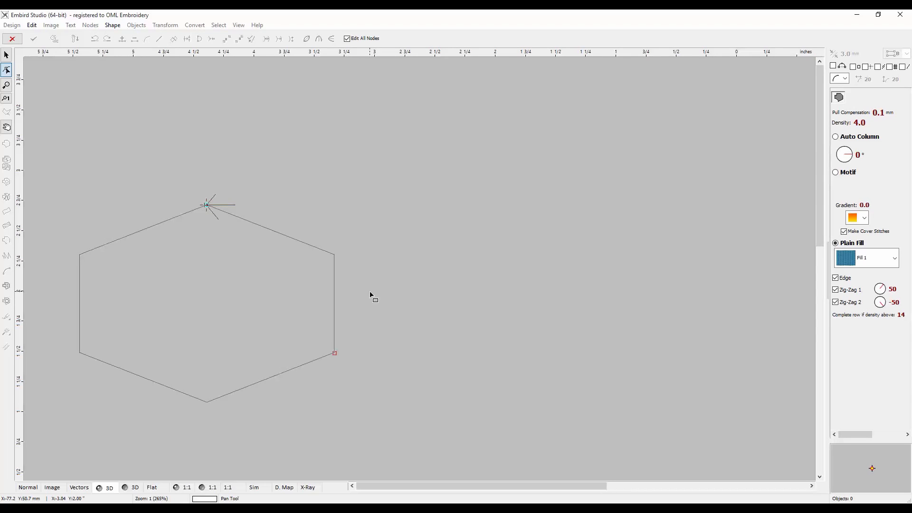
Step: Convert the hexagon outline to Elements, giving it six editable corner nodes
{"action": "right_click", "coordinate": [370, 296]}
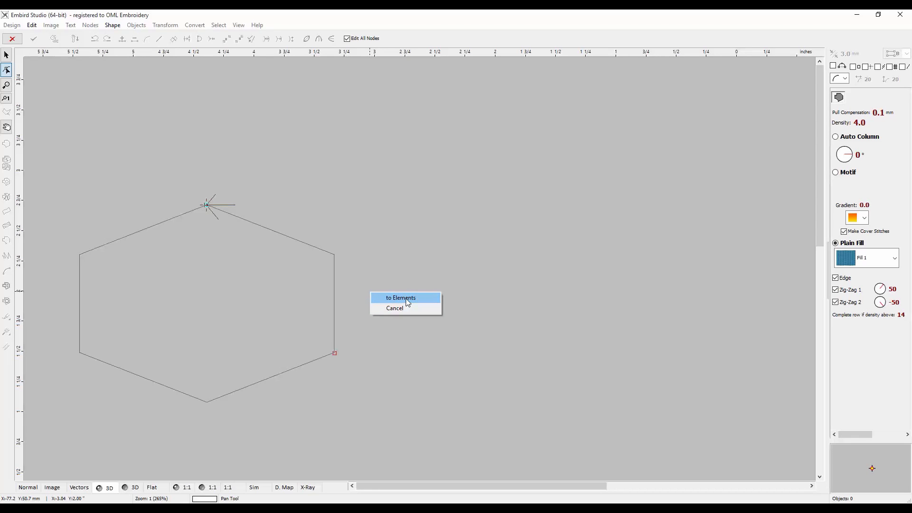
{"action": "left_click", "coordinate": [401, 297]}
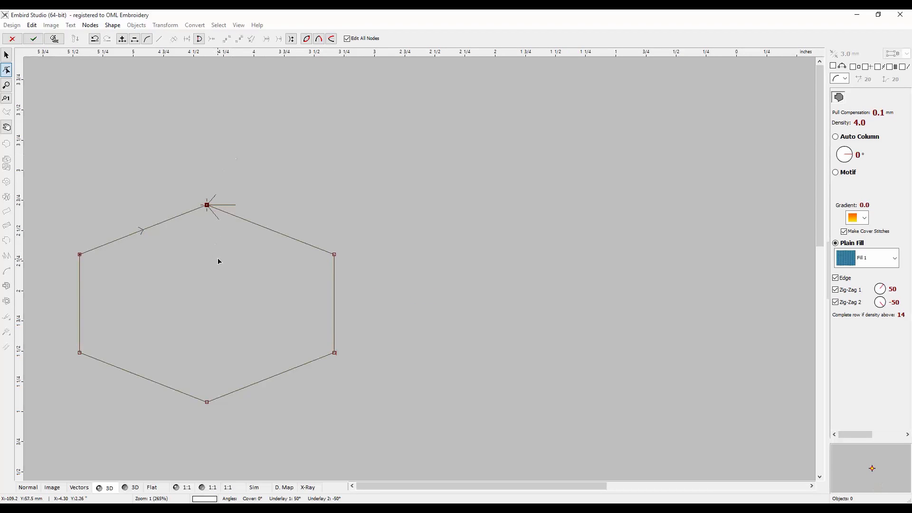
{"action": "mouse_move", "coordinate": [203, 268]}
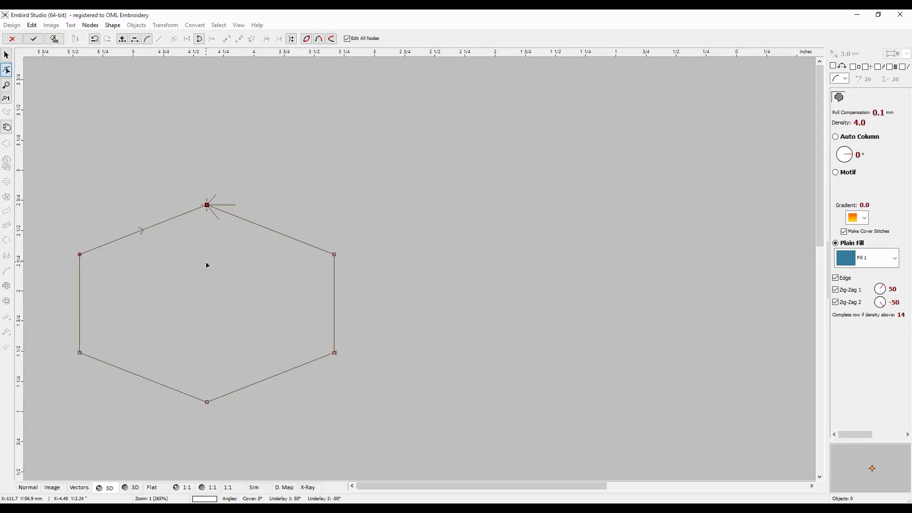
{"action": "mouse_move", "coordinate": [162, 262]}
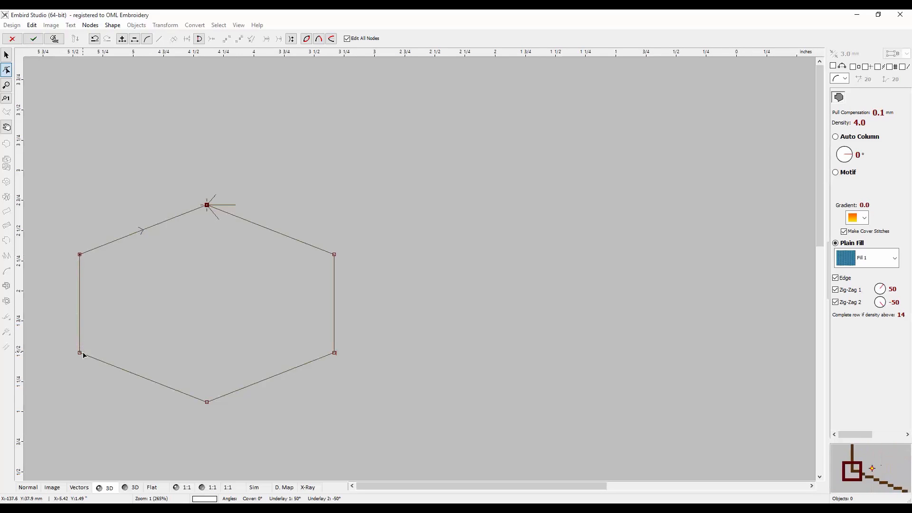
{"action": "mouse_move", "coordinate": [331, 292]}
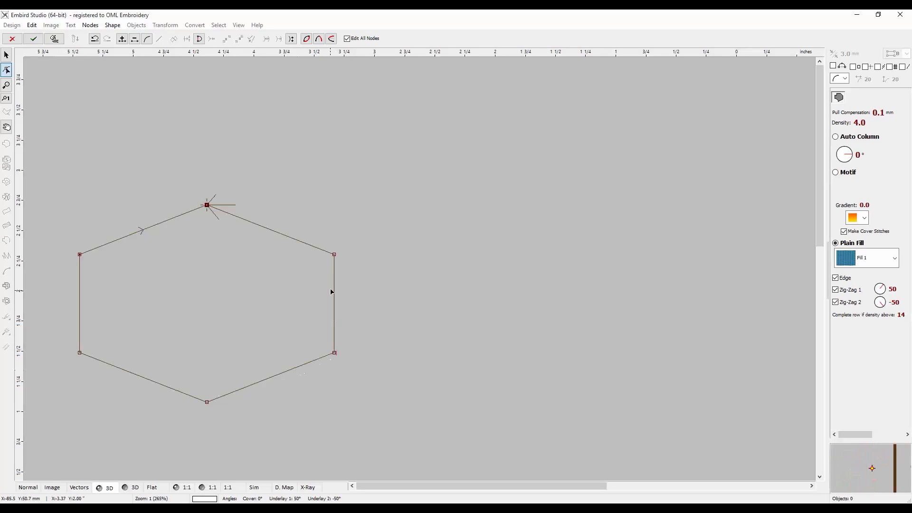
{"action": "mouse_move", "coordinate": [116, 241]}
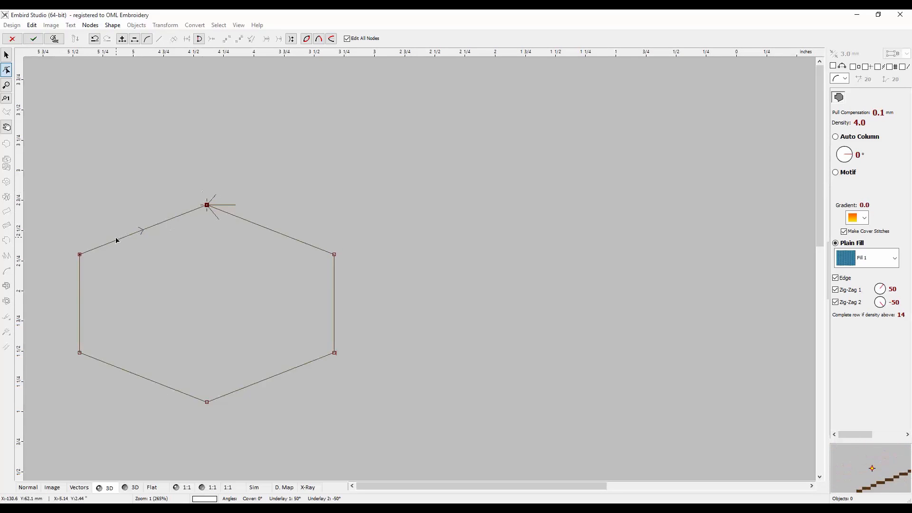
{"action": "mouse_move", "coordinate": [146, 260]}
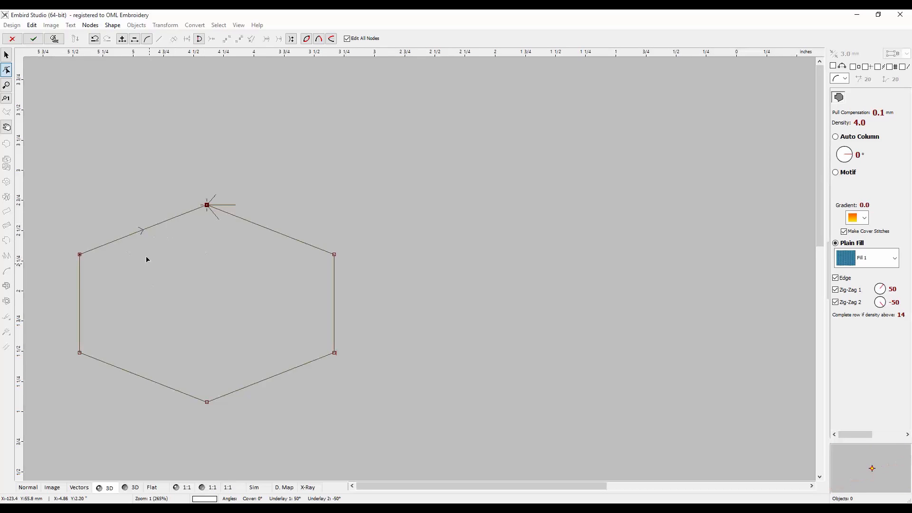
{"action": "mouse_move", "coordinate": [229, 218]}
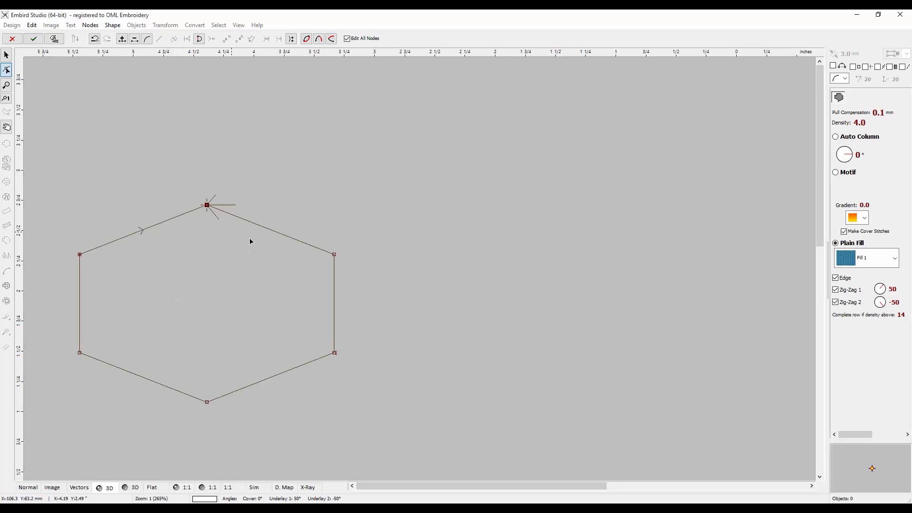
{"action": "mouse_move", "coordinate": [211, 231]}
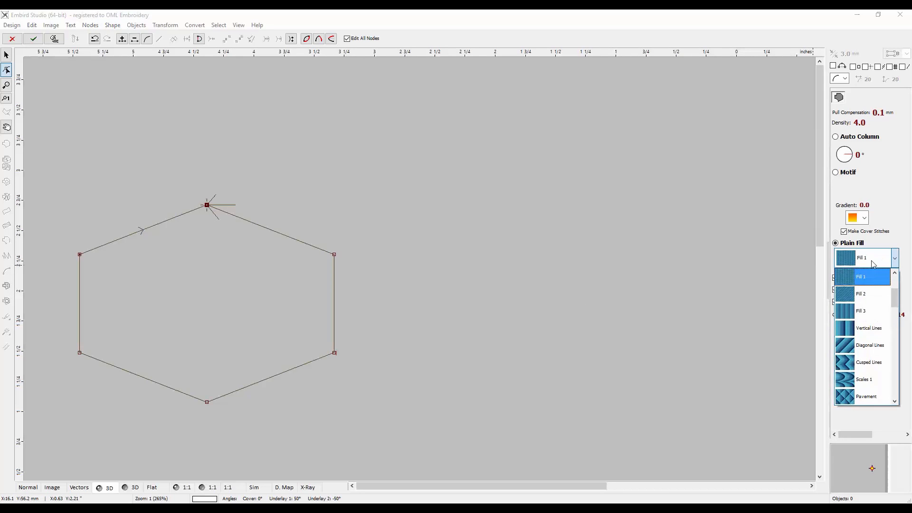
Step: Set the hexagon's plain fill pattern to Fill 2 and finish editing to generate stitches
{"action": "left_click", "coordinate": [862, 294]}
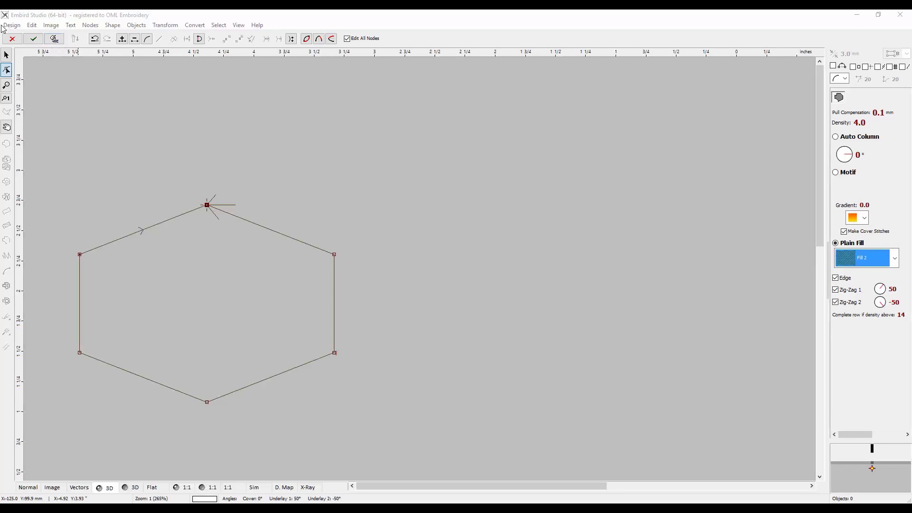
{"action": "mouse_move", "coordinate": [126, 328]}
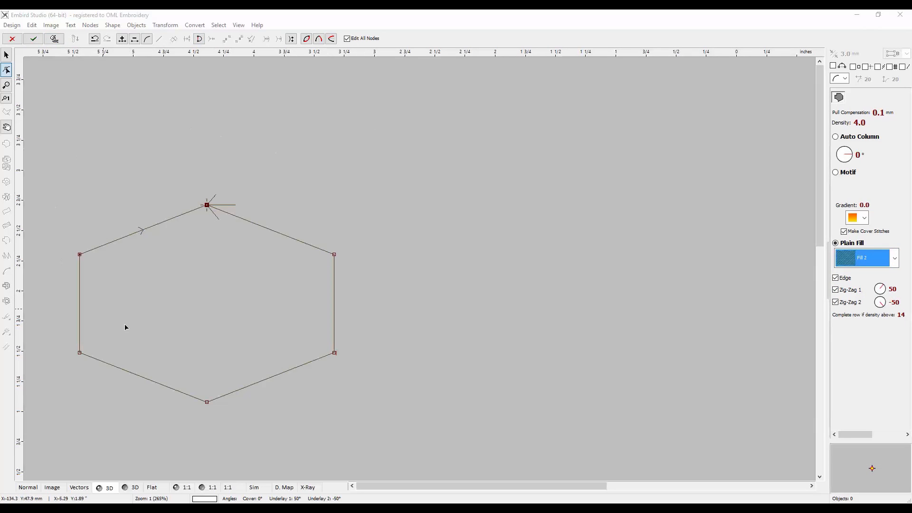
{"action": "mouse_move", "coordinate": [137, 89]}
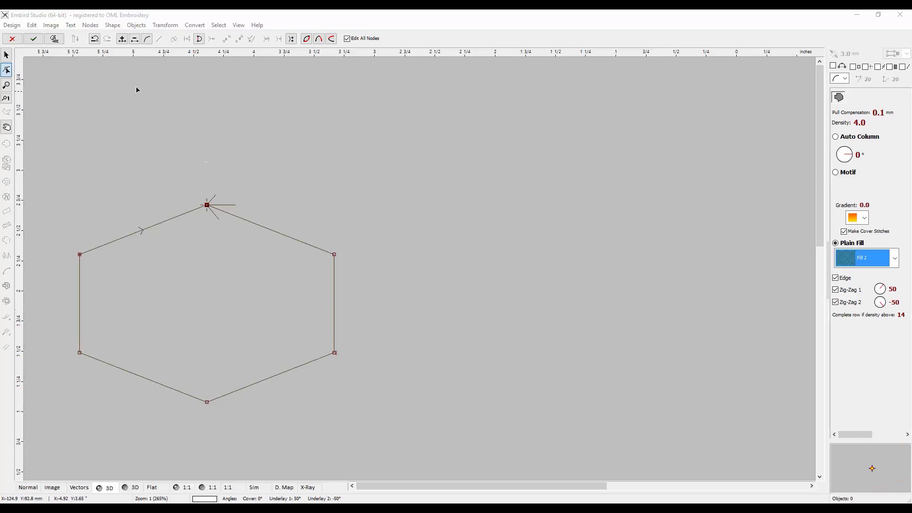
{"action": "left_click", "coordinate": [54, 39]}
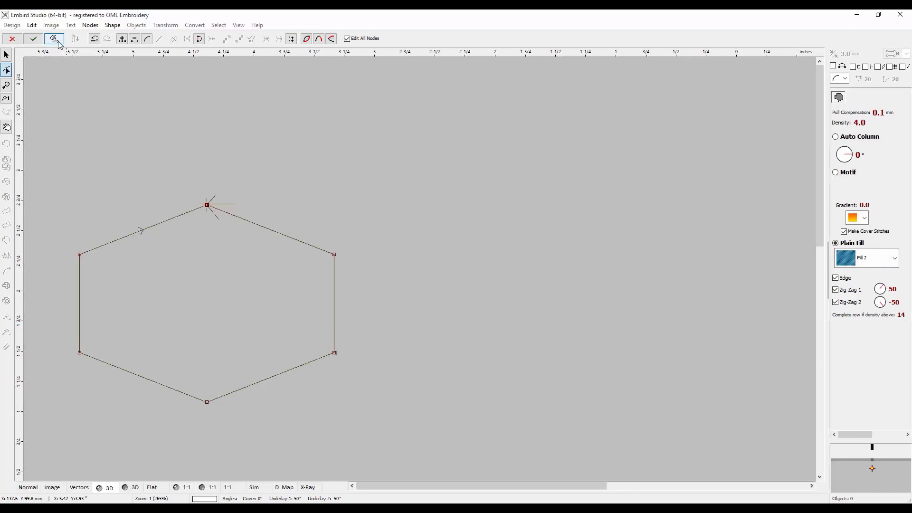
Step: Confirm the stitched blue hexagon, check it in Vectors wireframe, then return to 3D preview
{"action": "left_click", "coordinate": [33, 38]}
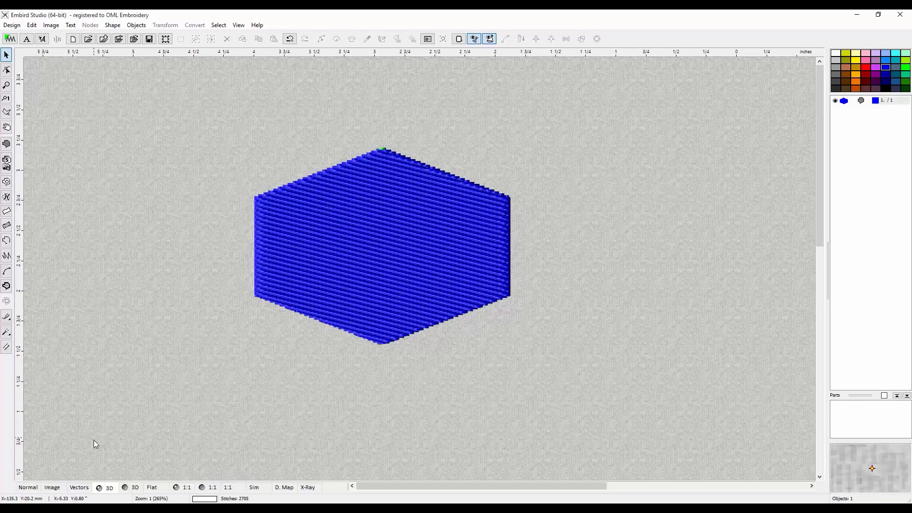
{"action": "left_click", "coordinate": [28, 488]}
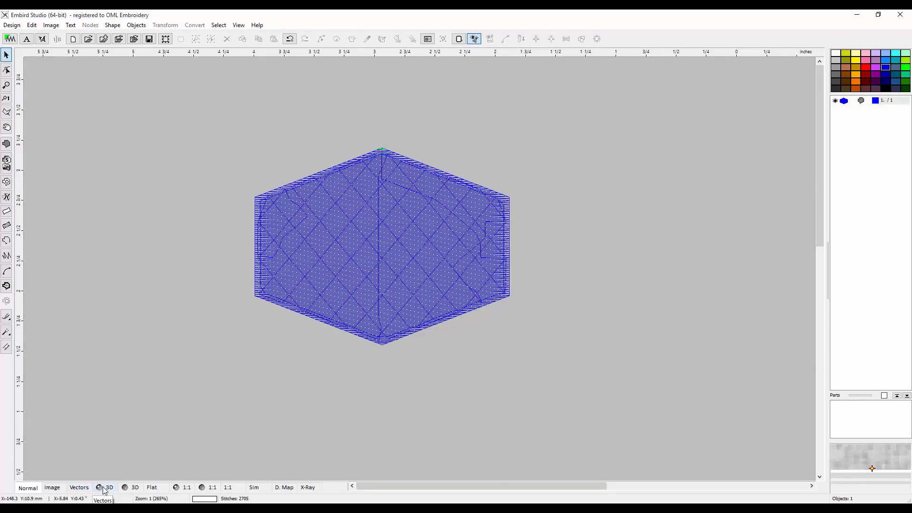
{"action": "left_click", "coordinate": [108, 487]}
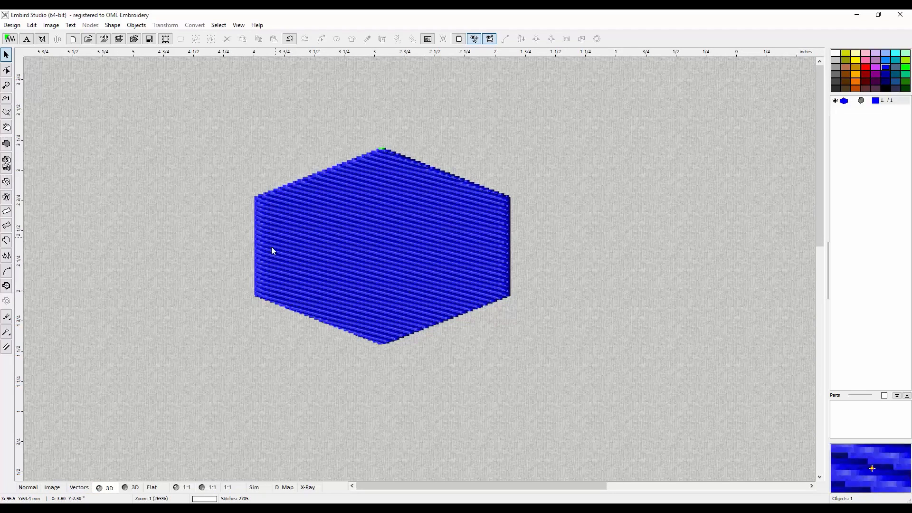
{"action": "mouse_move", "coordinate": [73, 66]}
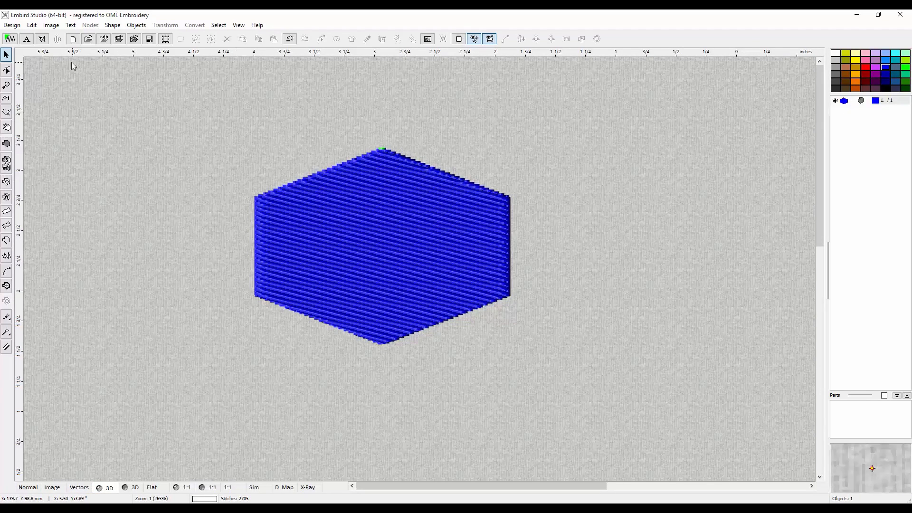
{"action": "mouse_move", "coordinate": [34, 346]}
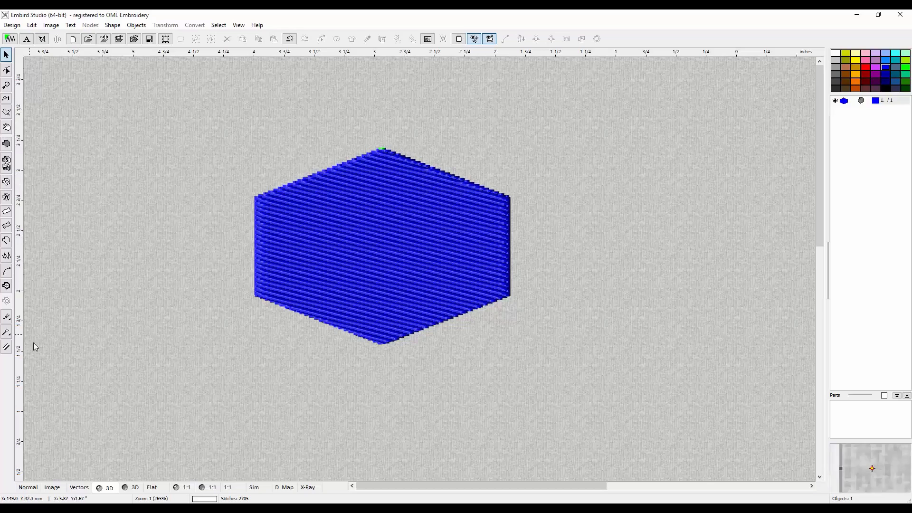
{"action": "mouse_move", "coordinate": [160, 198]}
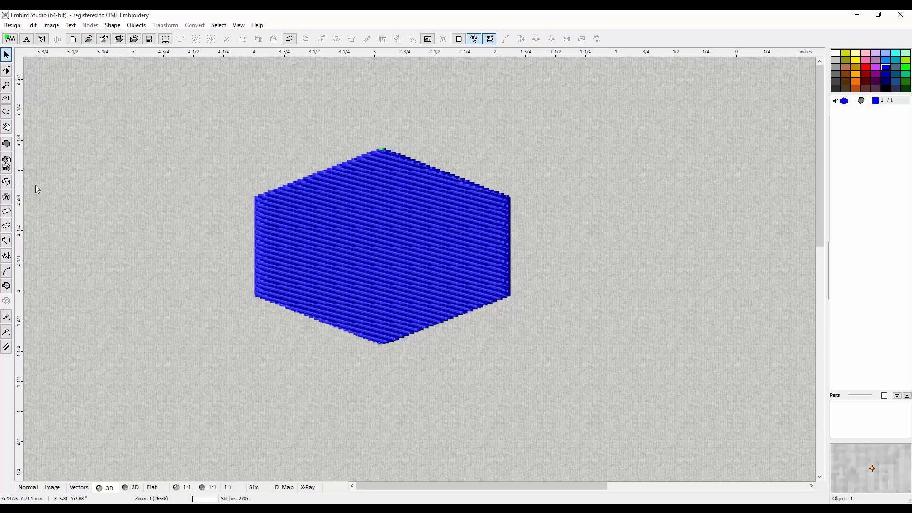
{"action": "mouse_move", "coordinate": [30, 186]}
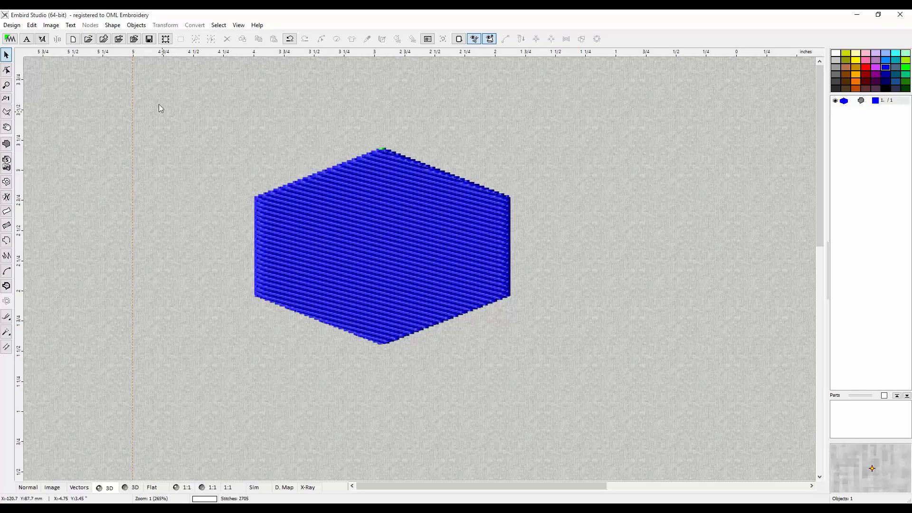
{"action": "mouse_move", "coordinate": [122, 147]}
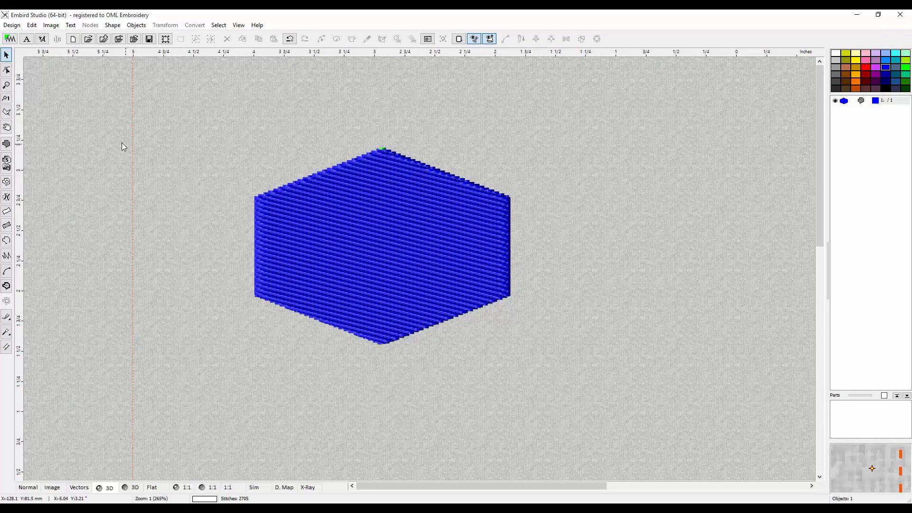
{"action": "mouse_move", "coordinate": [163, 369]}
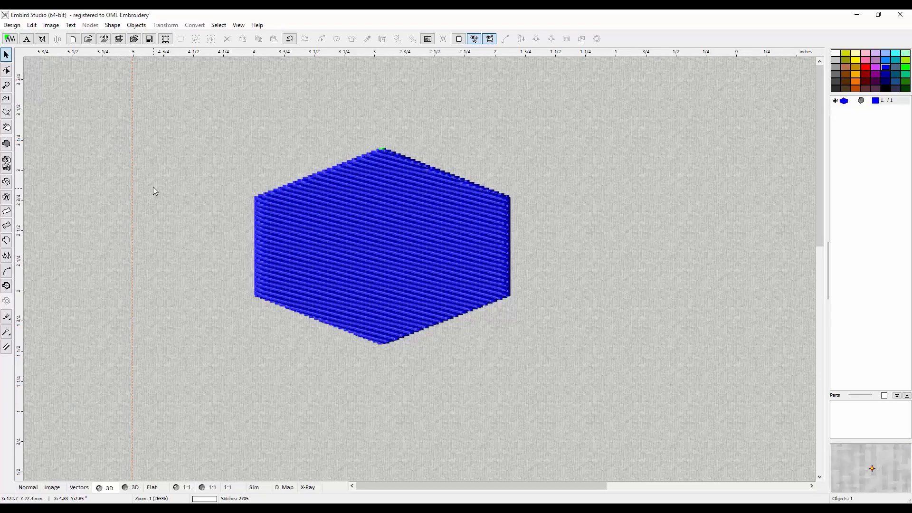
{"action": "mouse_move", "coordinate": [146, 190]}
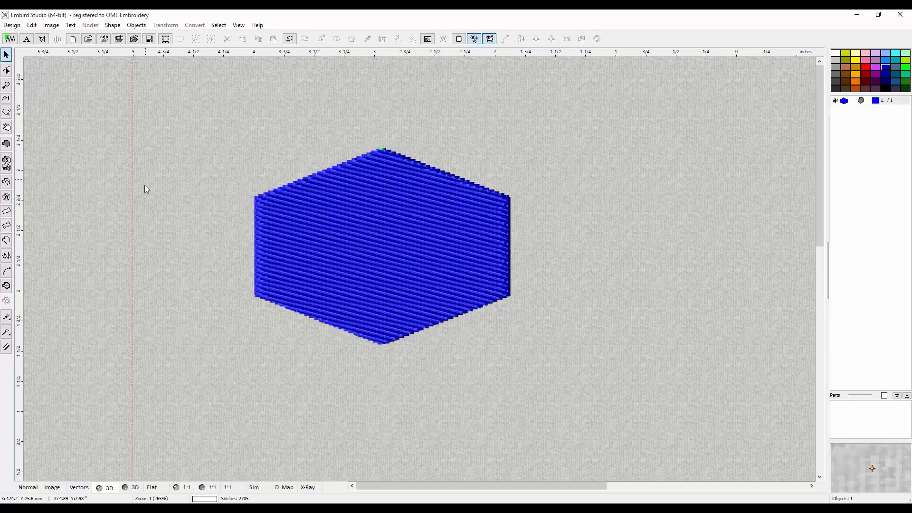
{"action": "mouse_move", "coordinate": [135, 121]}
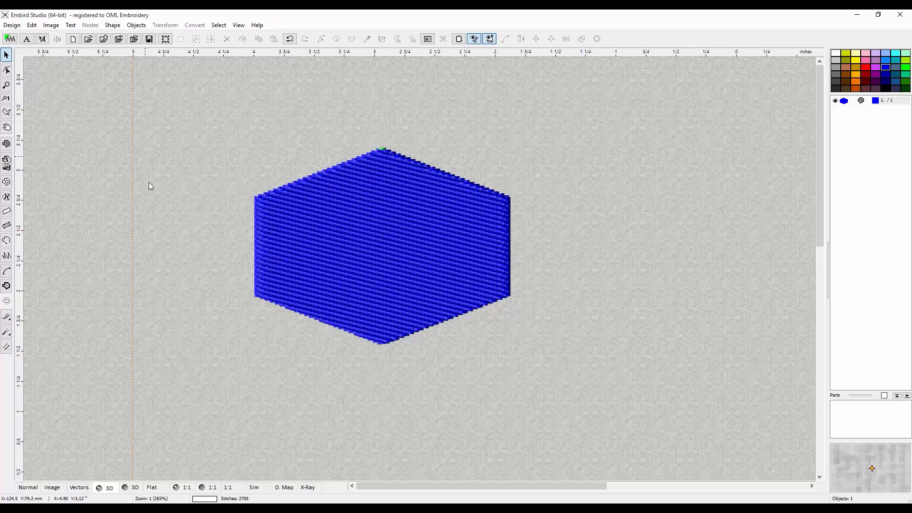
{"action": "mouse_move", "coordinate": [185, 277]}
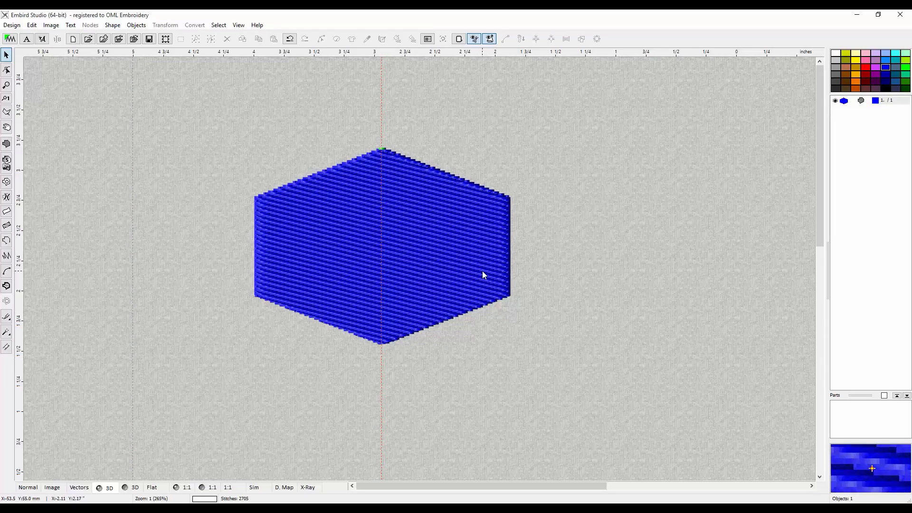
Step: Slice the selected hexagon along the vertical guideline into left and right halves
{"action": "left_click", "coordinate": [483, 275]}
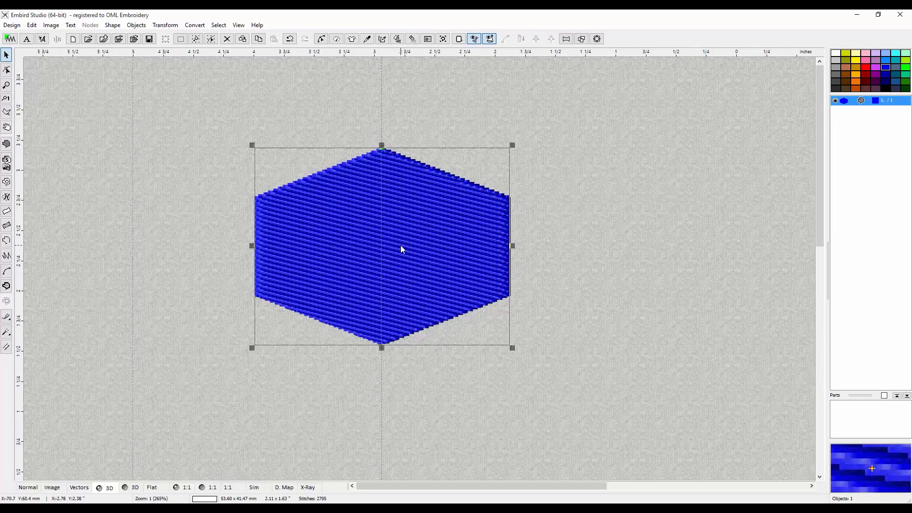
{"action": "right_click", "coordinate": [401, 249]}
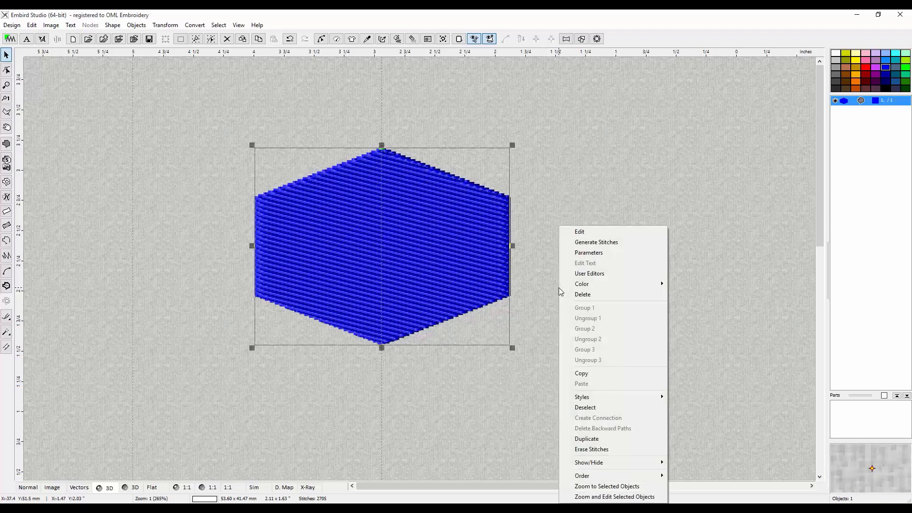
{"action": "mouse_move", "coordinate": [476, 289]}
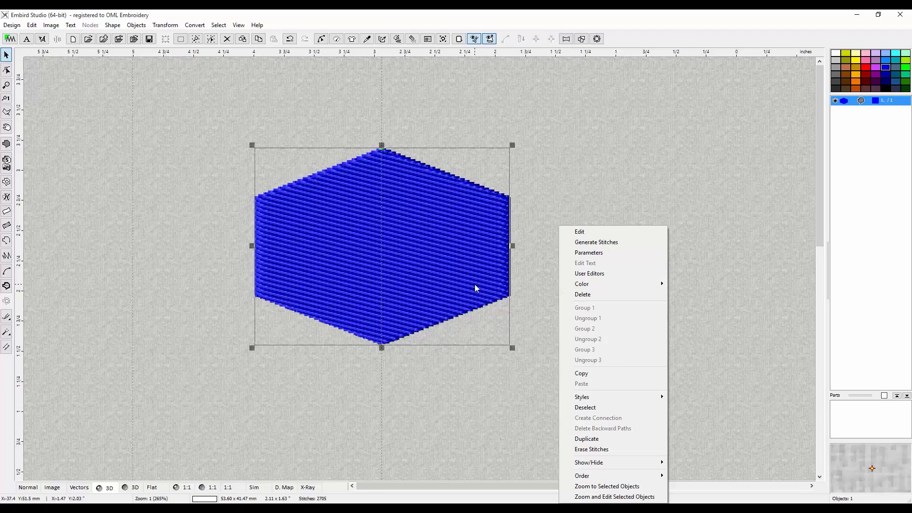
{"action": "left_click", "coordinate": [382, 368]}
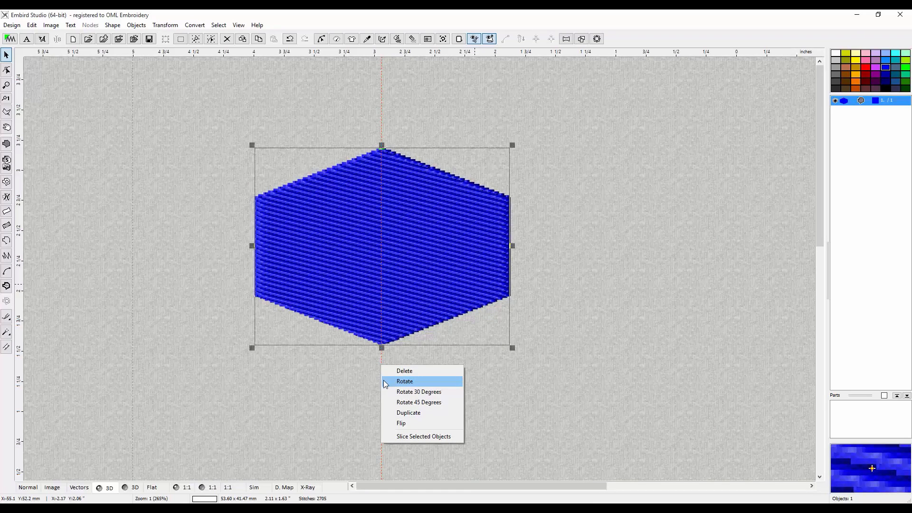
{"action": "mouse_move", "coordinate": [406, 361]}
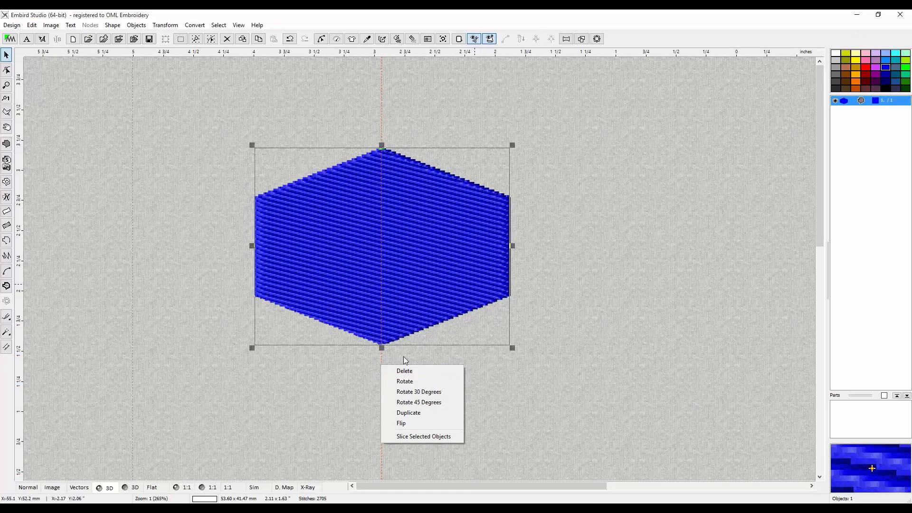
{"action": "mouse_move", "coordinate": [383, 362]}
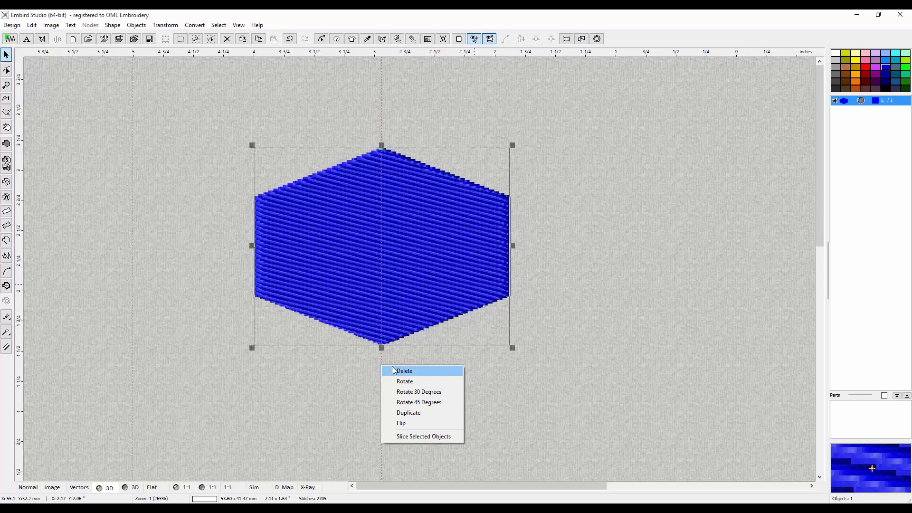
{"action": "mouse_move", "coordinate": [424, 436]}
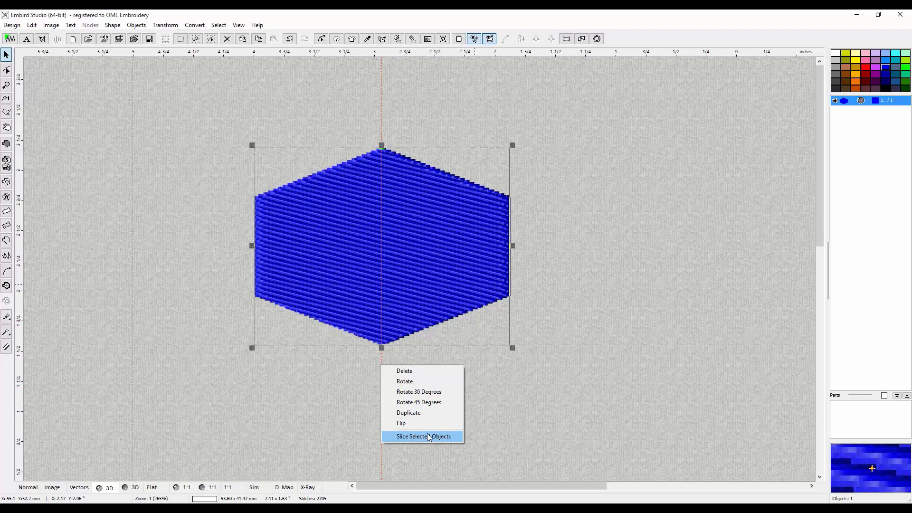
{"action": "left_click", "coordinate": [423, 436]}
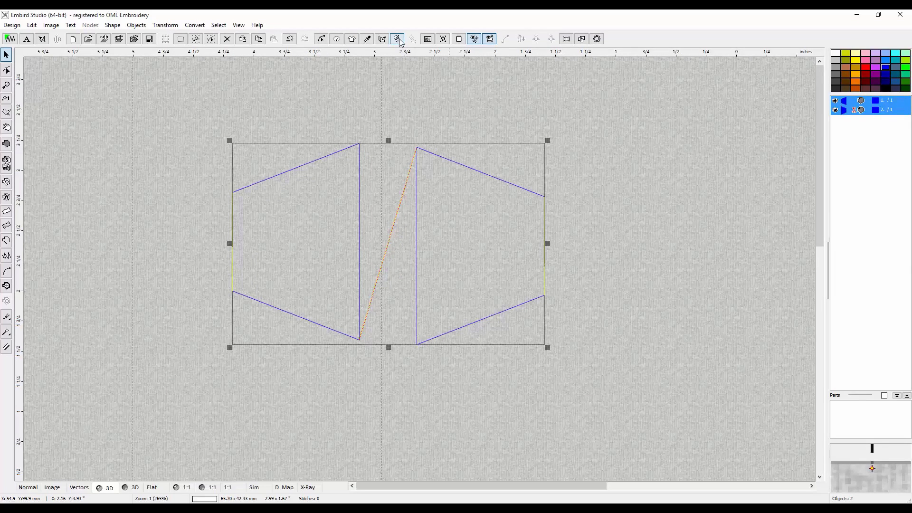
Step: Regenerate satin stitches for both hexagon halves and clear the selection
{"action": "left_click", "coordinate": [398, 38]}
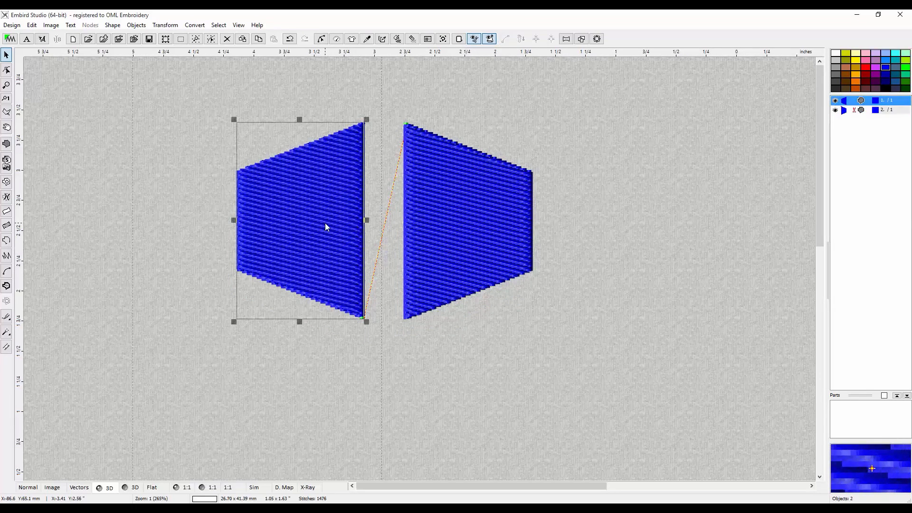
{"action": "left_click", "coordinate": [466, 222]}
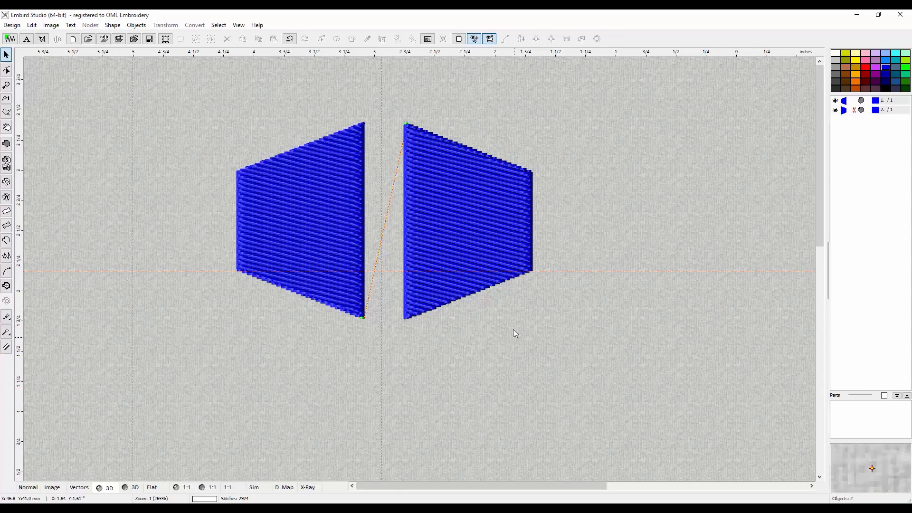
Step: Slice the right half along the horizontal guideline into an upper piece and lower triangle
{"action": "left_click", "coordinate": [465, 221]}
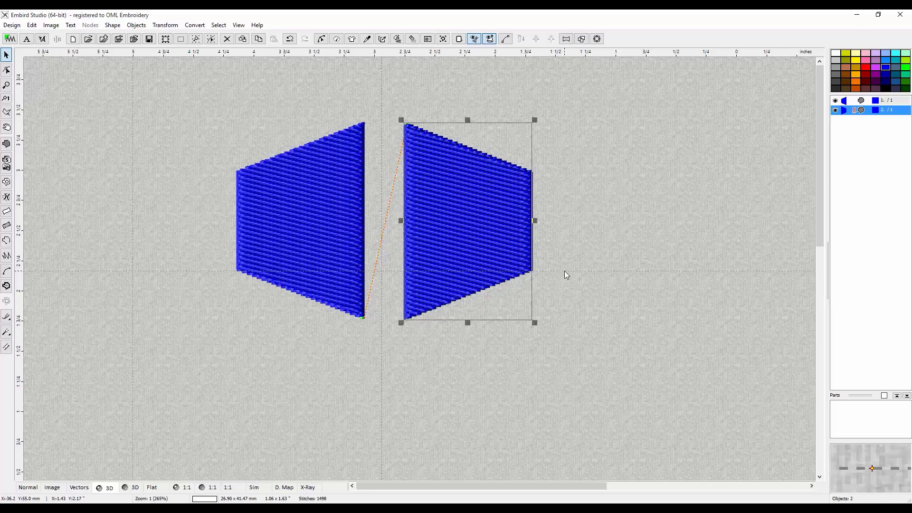
{"action": "right_click", "coordinate": [566, 275]}
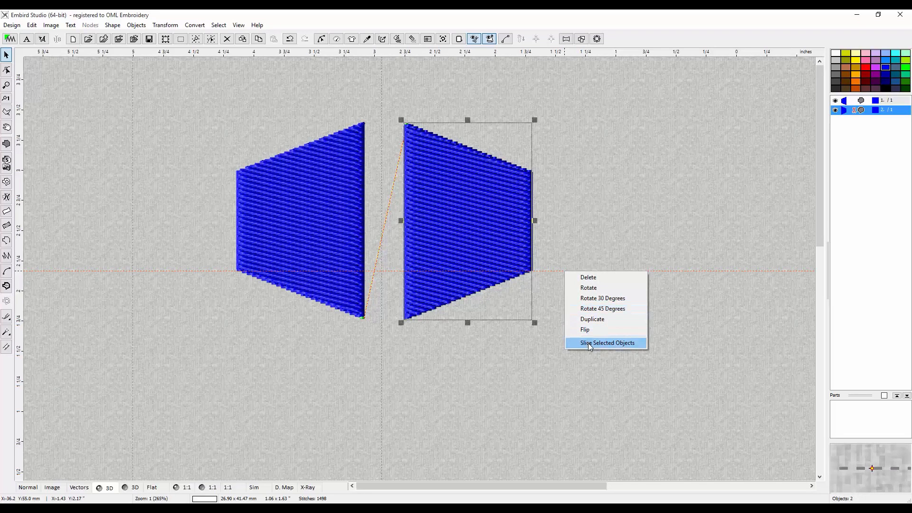
{"action": "left_click", "coordinate": [607, 344]}
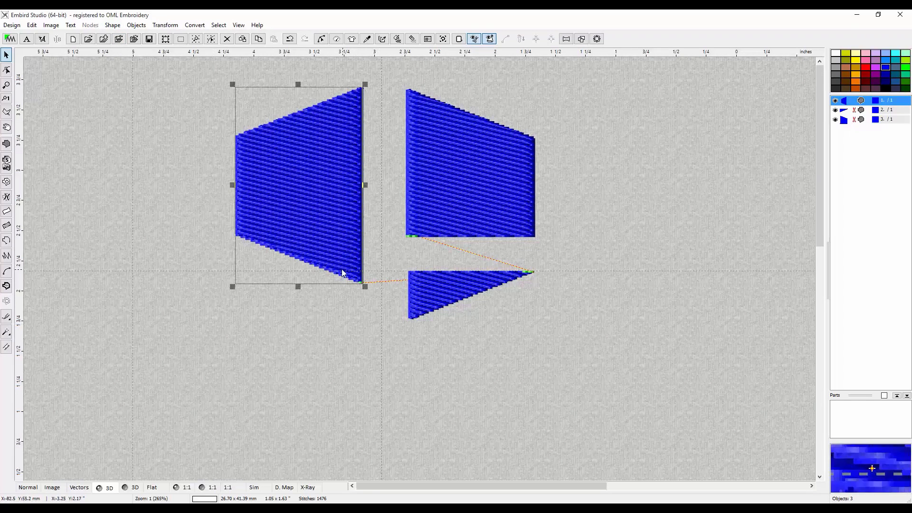
{"action": "mouse_move", "coordinate": [505, 421]}
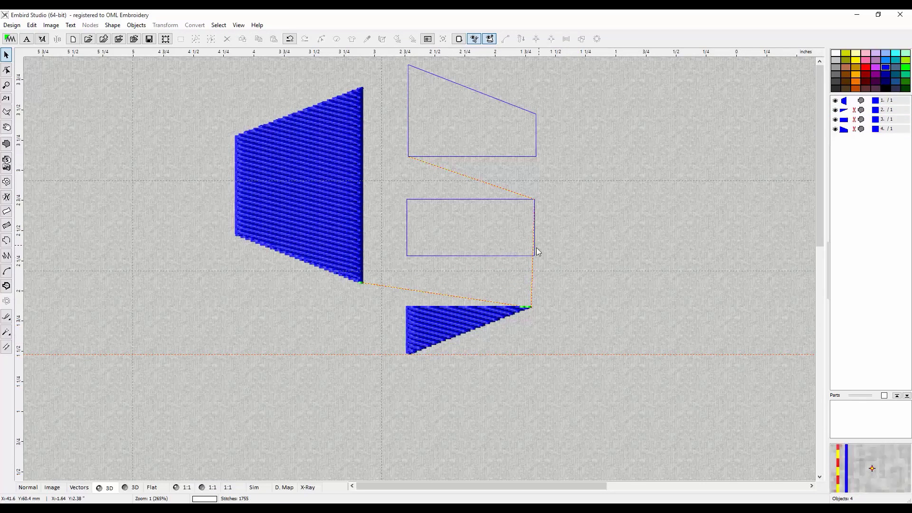
{"action": "mouse_move", "coordinate": [477, 186]}
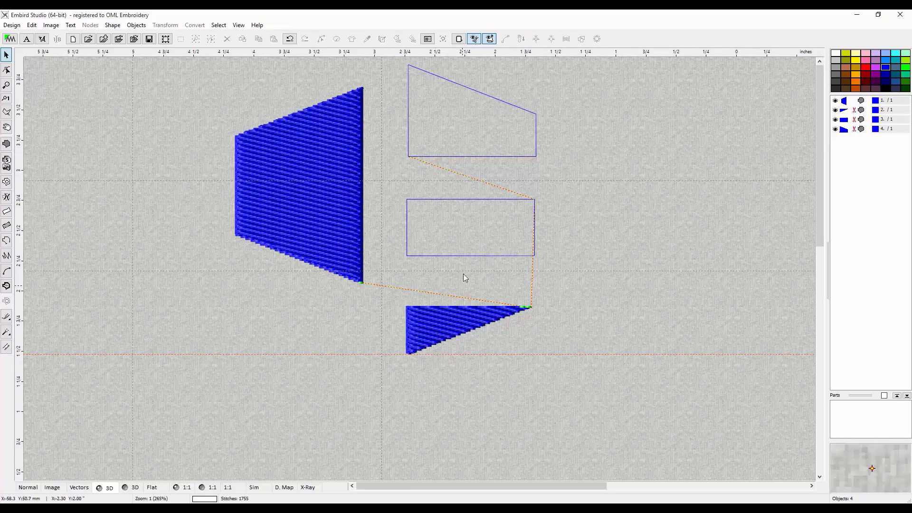
{"action": "mouse_move", "coordinate": [187, 348]}
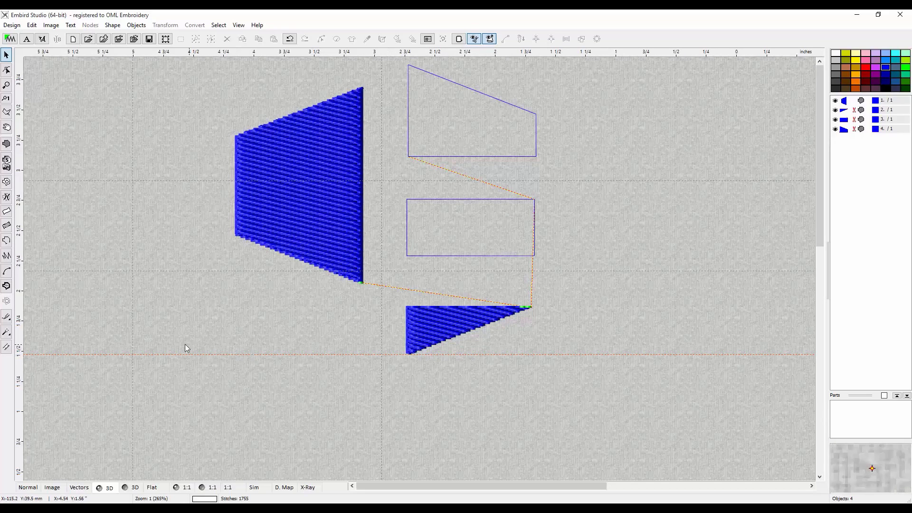
{"action": "left_click", "coordinate": [6, 315]}
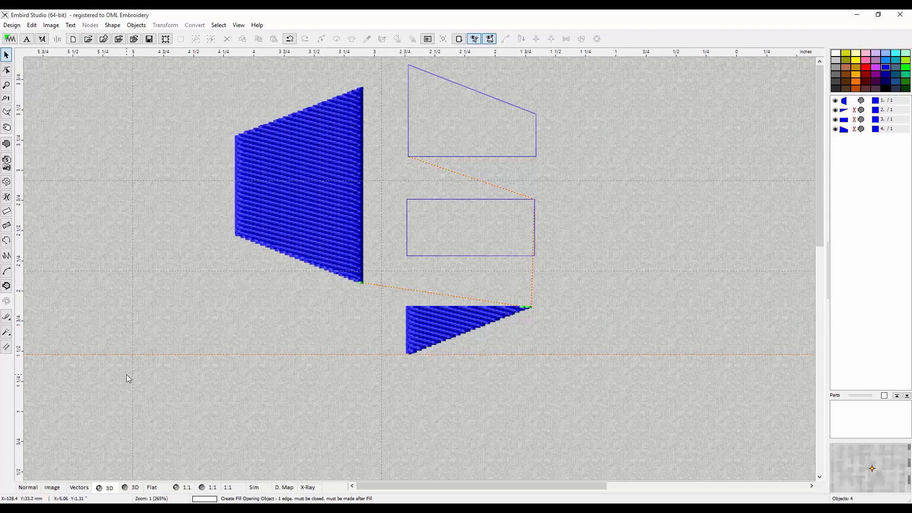
{"action": "mouse_move", "coordinate": [132, 360]}
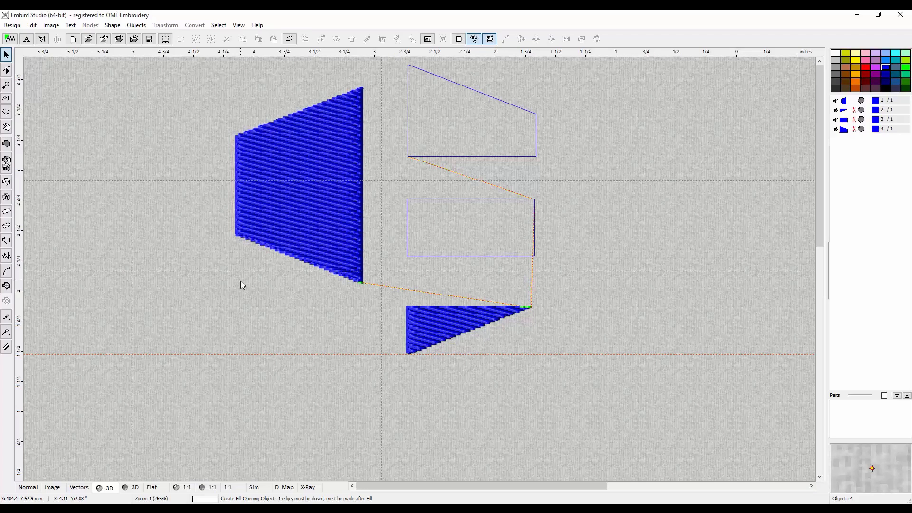
{"action": "mouse_move", "coordinate": [266, 267]}
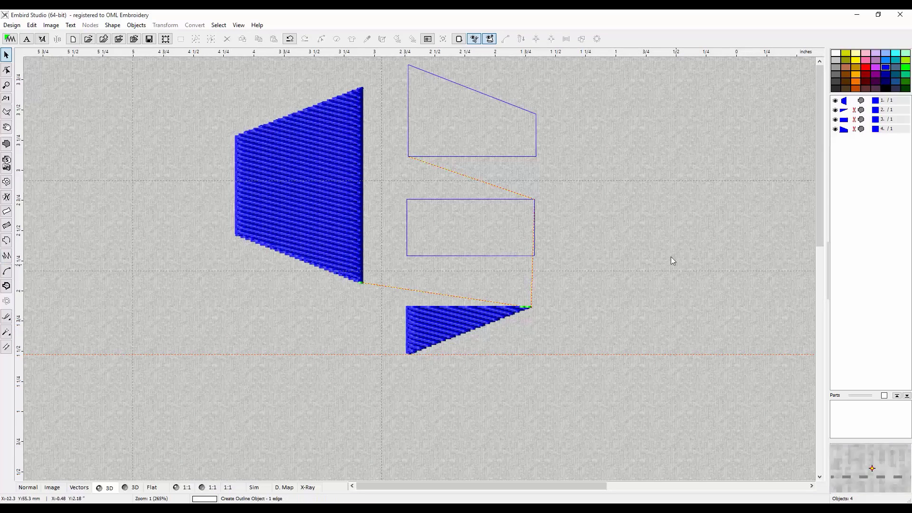
{"action": "mouse_move", "coordinate": [421, 457]}
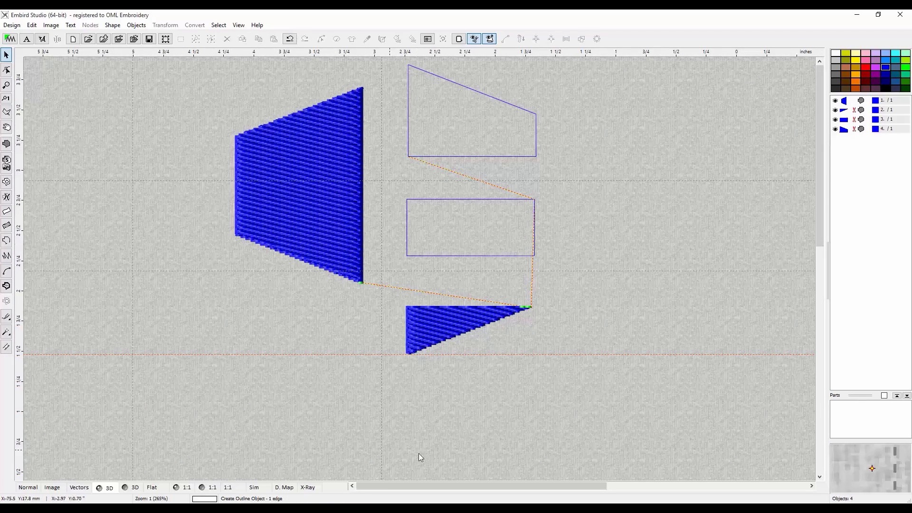
{"action": "mouse_move", "coordinate": [371, 469]}
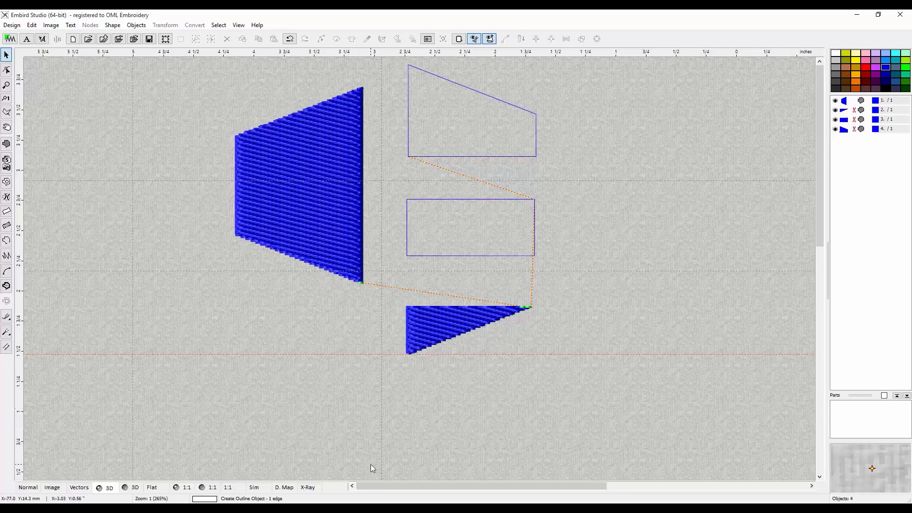
{"action": "mouse_move", "coordinate": [247, 372]}
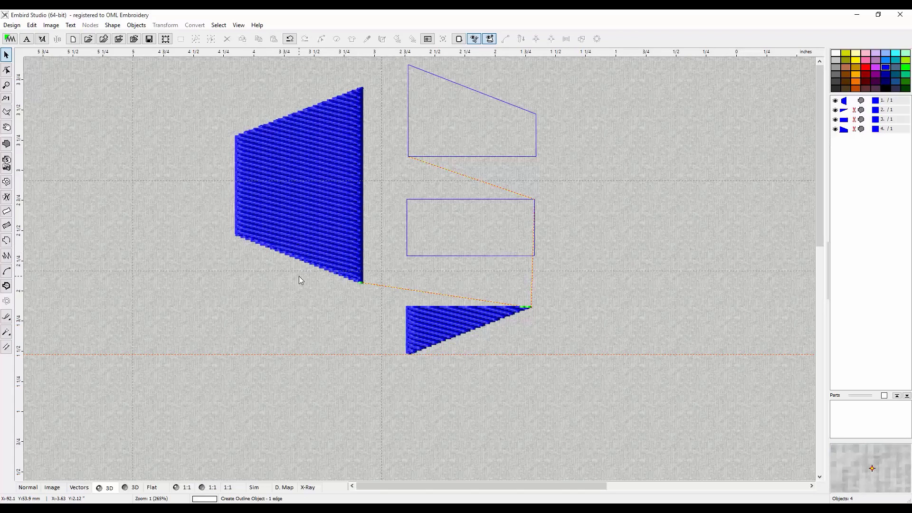
{"action": "mouse_move", "coordinate": [290, 315]}
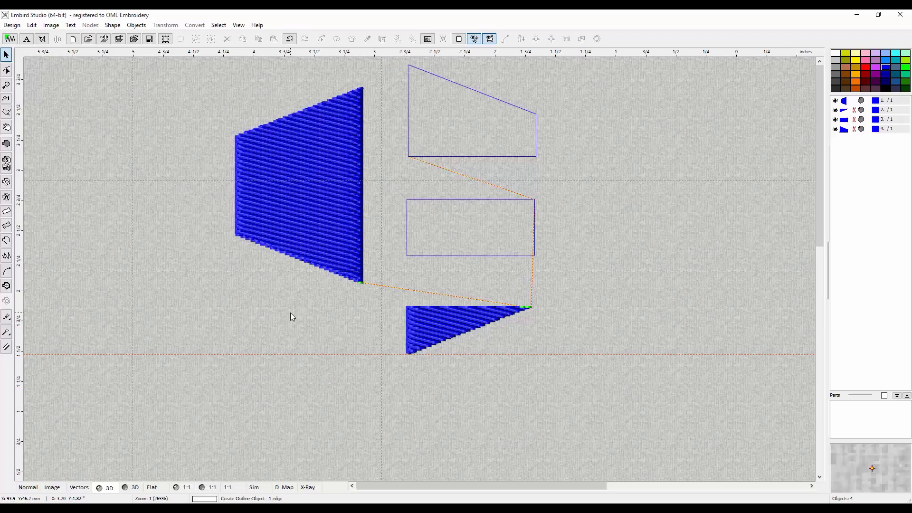
{"action": "mouse_move", "coordinate": [362, 400]}
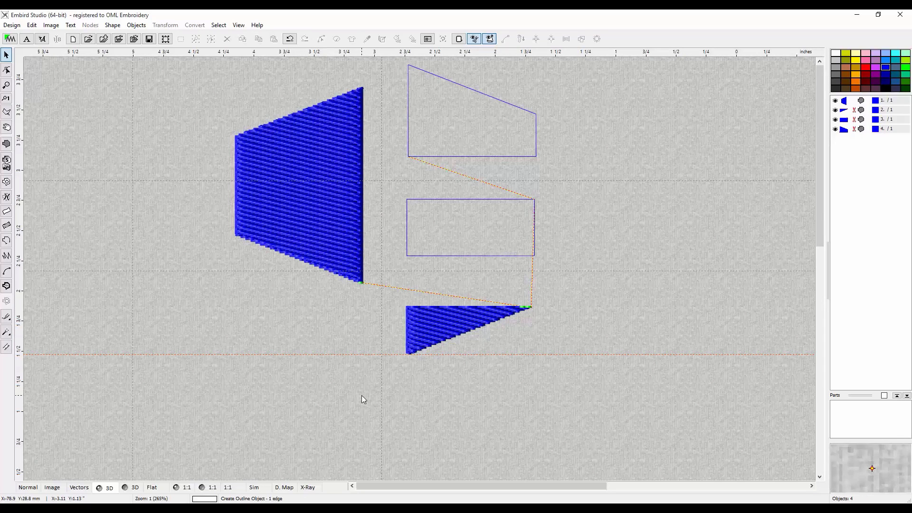